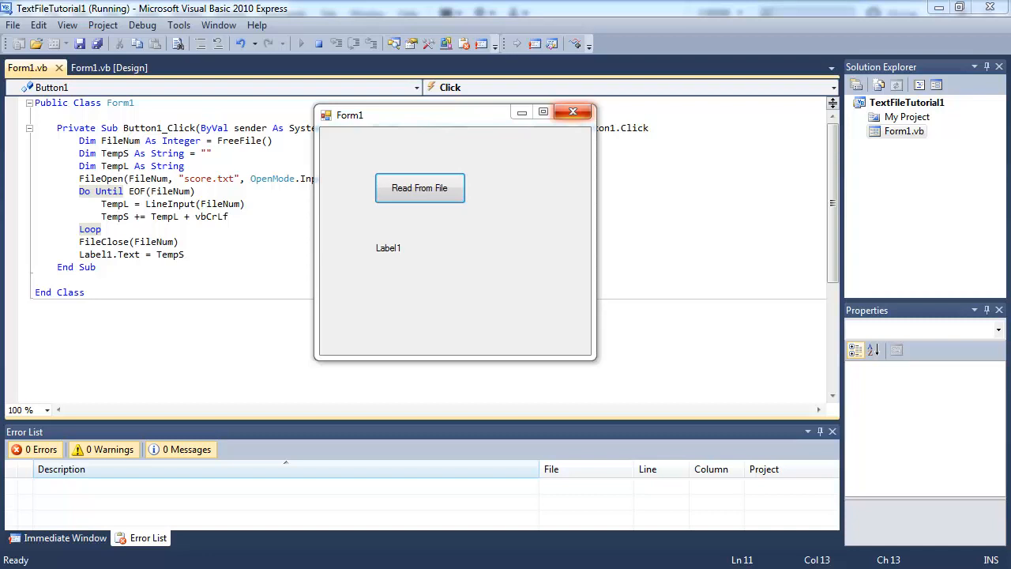
mouse_move(370, 108)
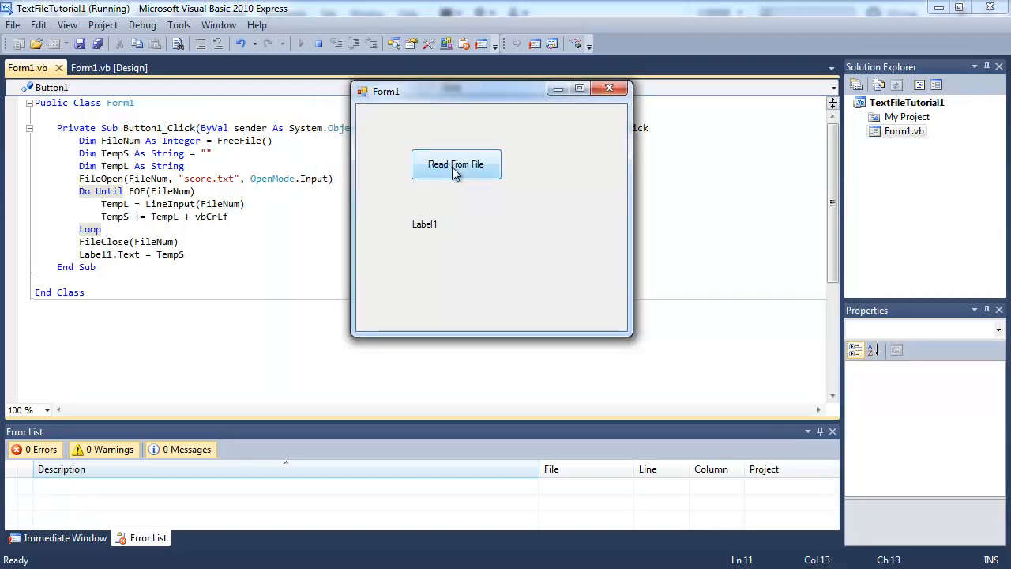
Load score.txt into Label1 so it shows Eddie 2500 Phil 360
click(456, 164)
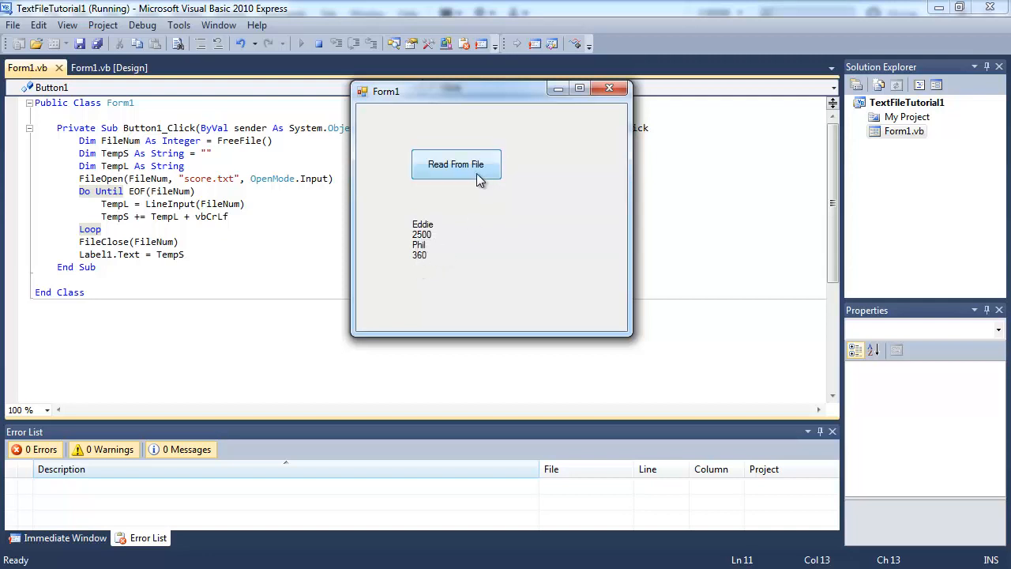
mouse_move(488, 215)
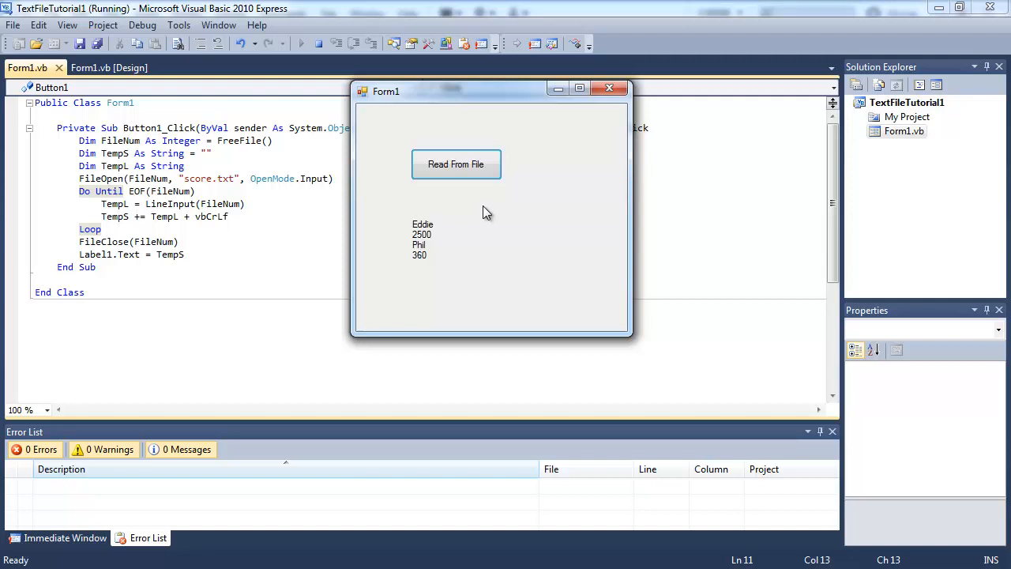
mouse_move(474, 204)
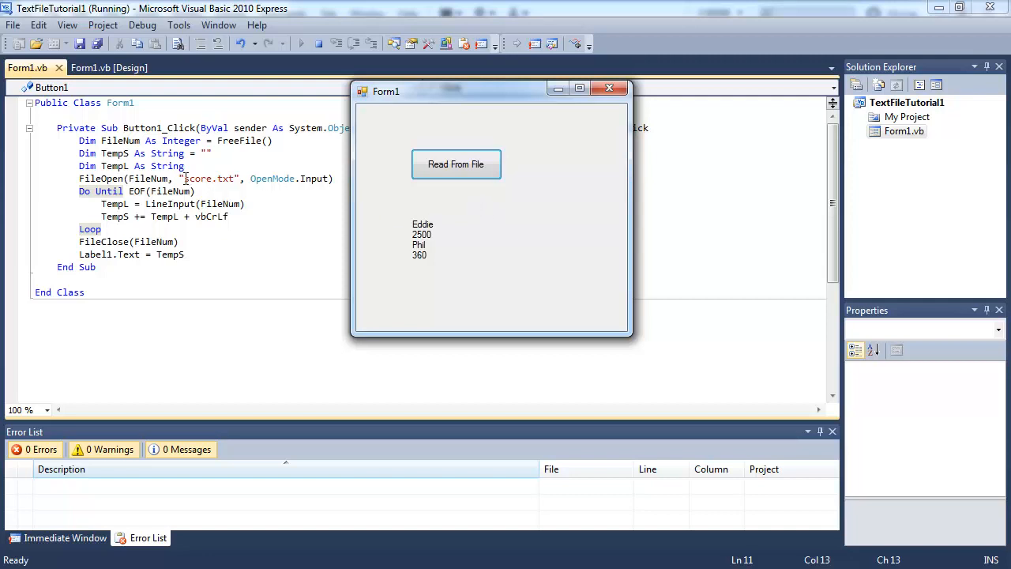
mouse_move(478, 222)
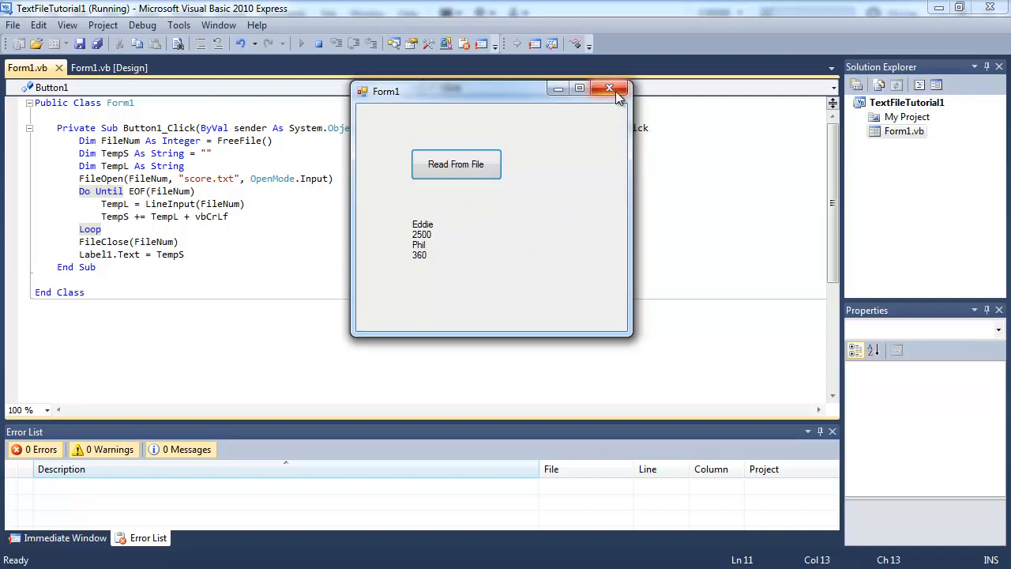
mouse_move(512, 192)
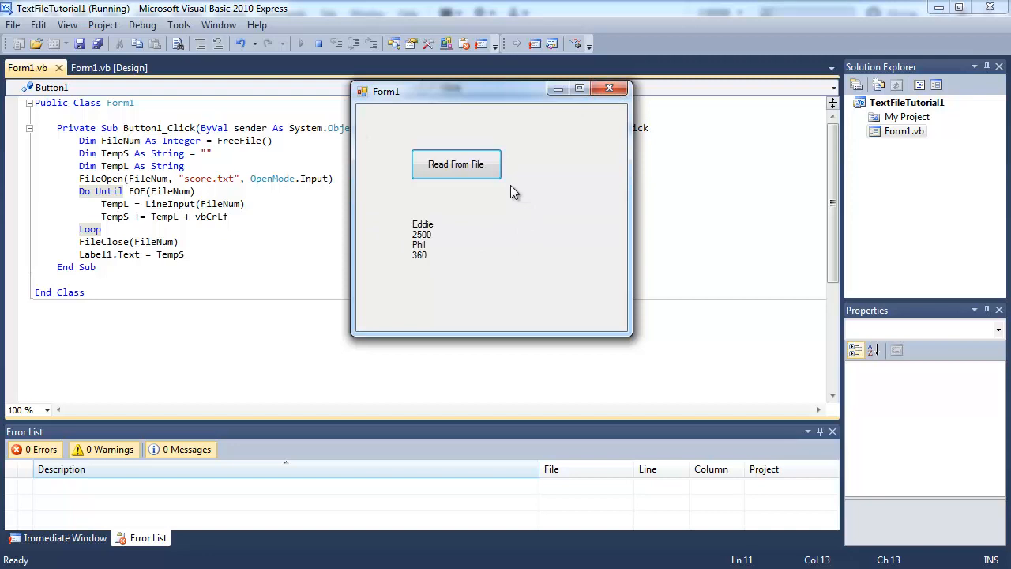
mouse_move(545, 202)
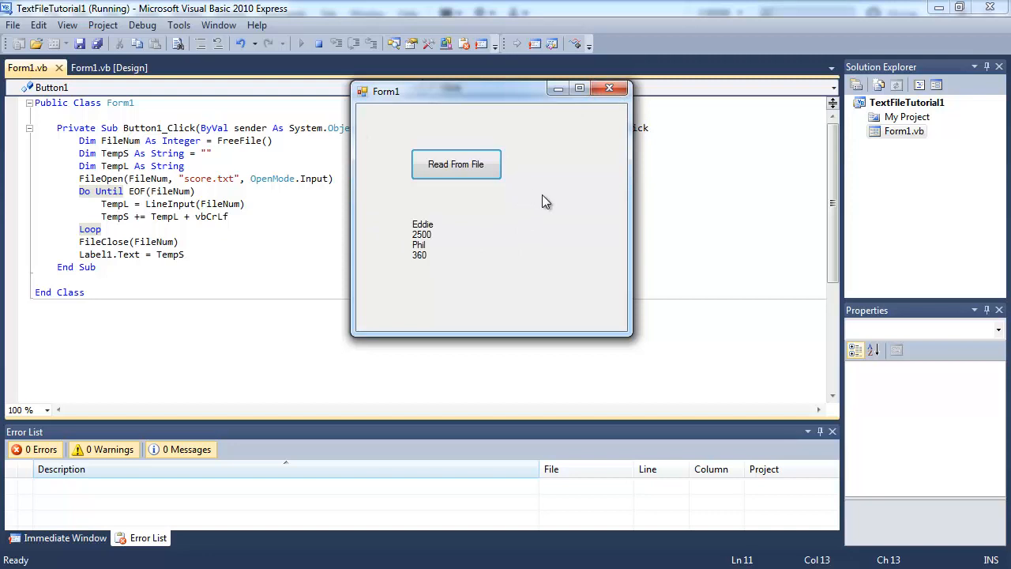
mouse_move(624, 111)
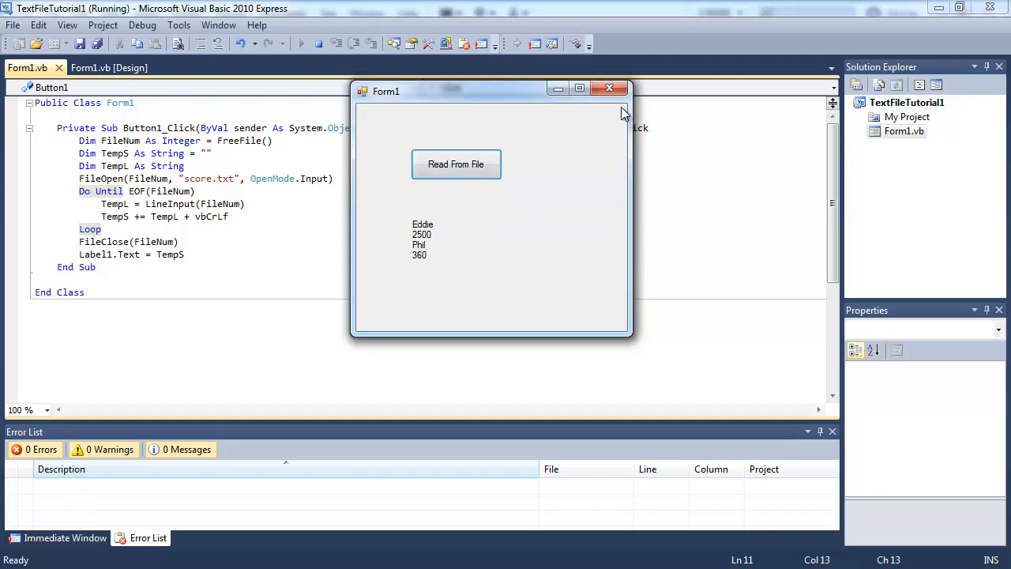
mouse_move(609, 88)
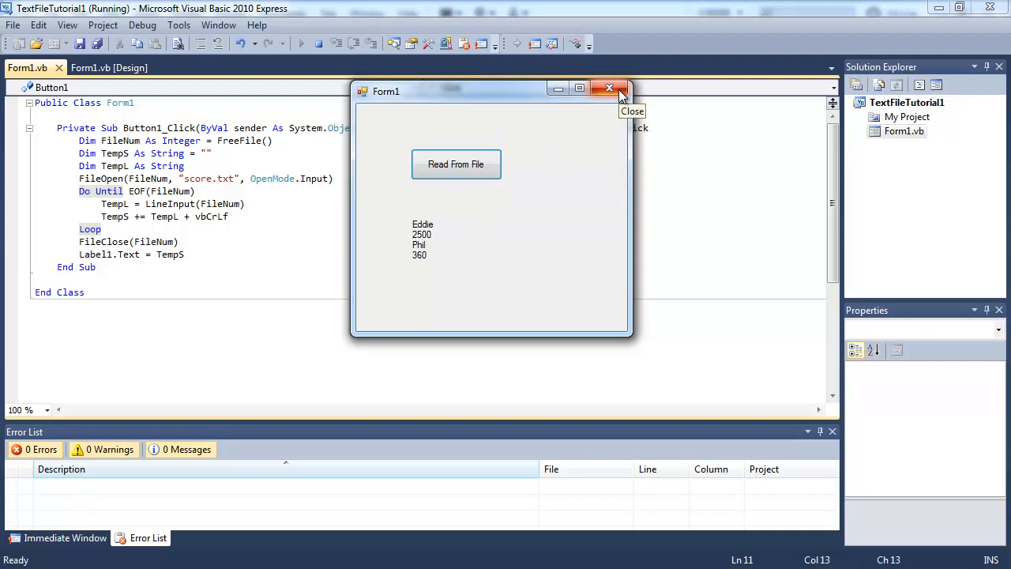
Stop the running form and select Label1 in Form1 design view for removal
click(609, 87)
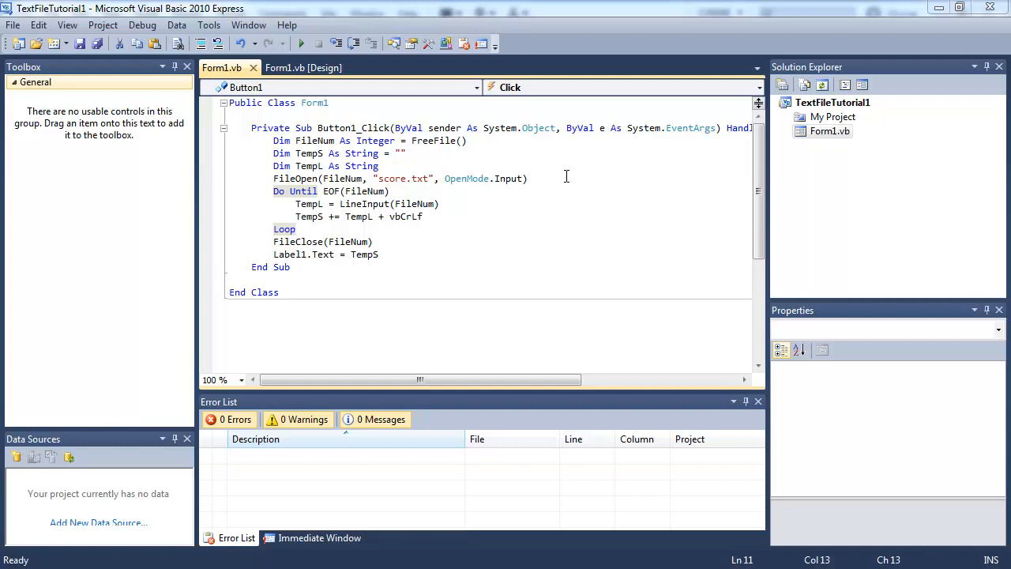
click(303, 67)
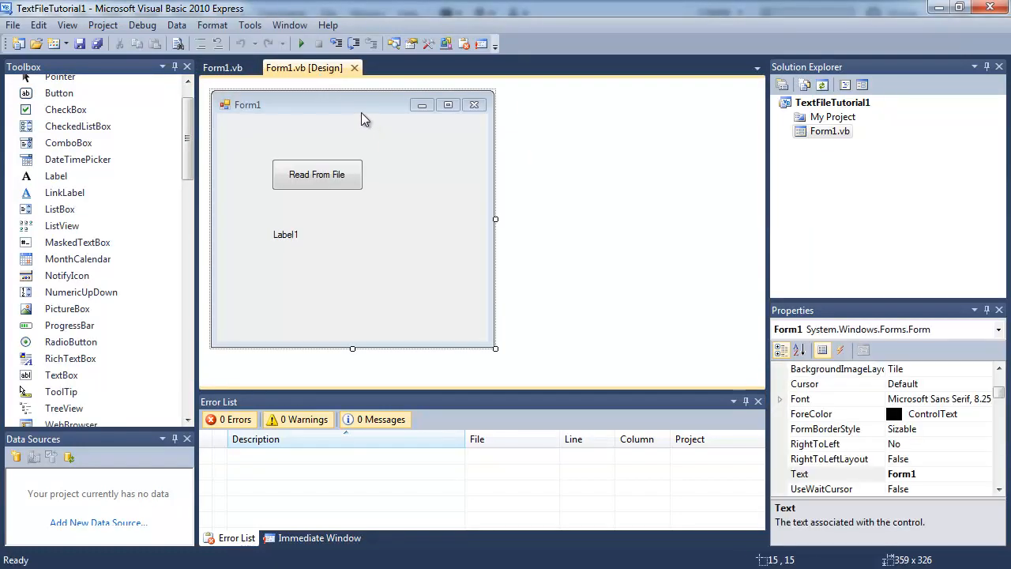
mouse_move(395, 264)
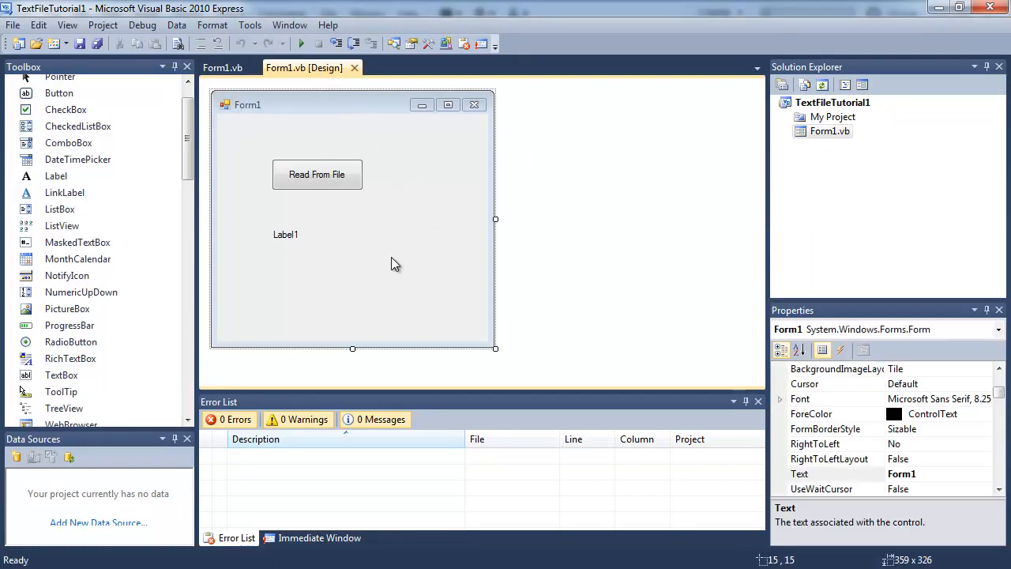
mouse_move(287, 234)
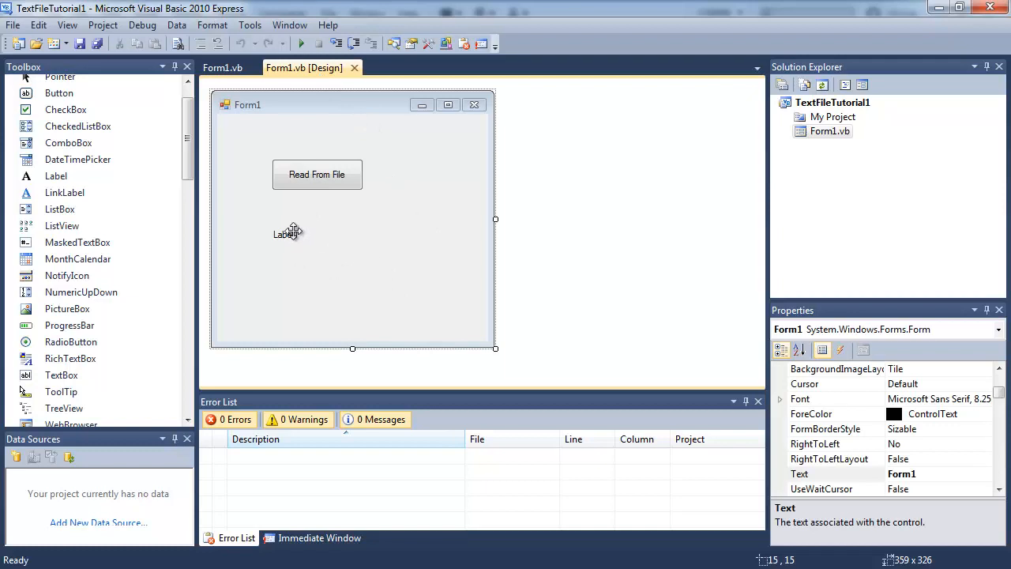
click(285, 234)
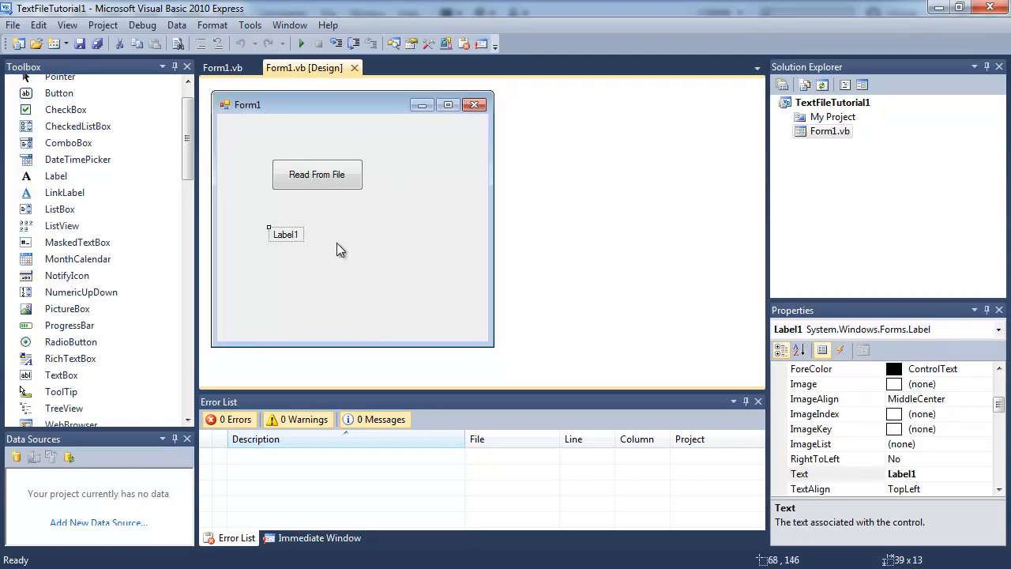
Add a TextBox under the button, enlarge it to fill the lower form, and select Read From File
click(317, 174)
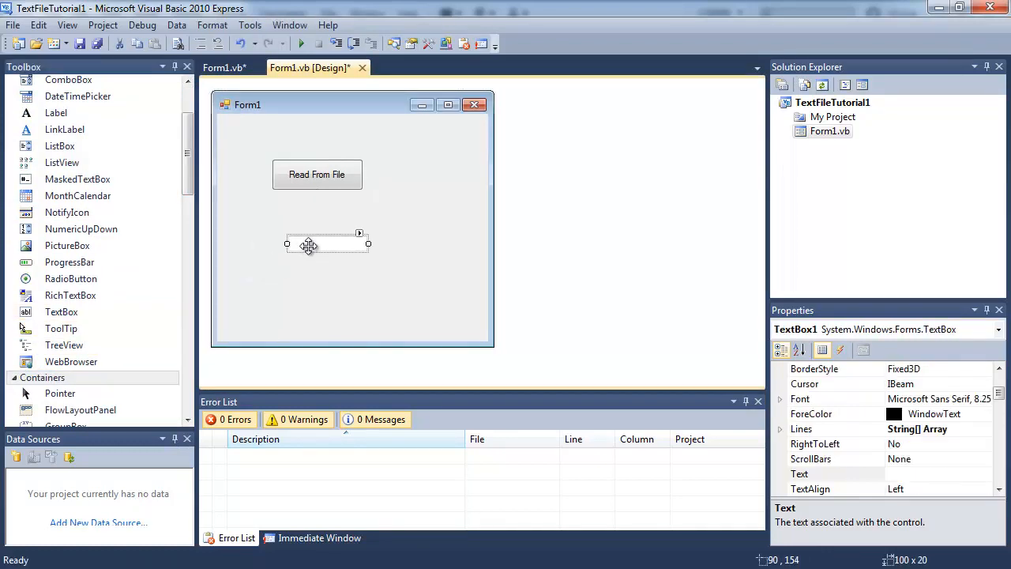
drag(326, 243, 290, 220)
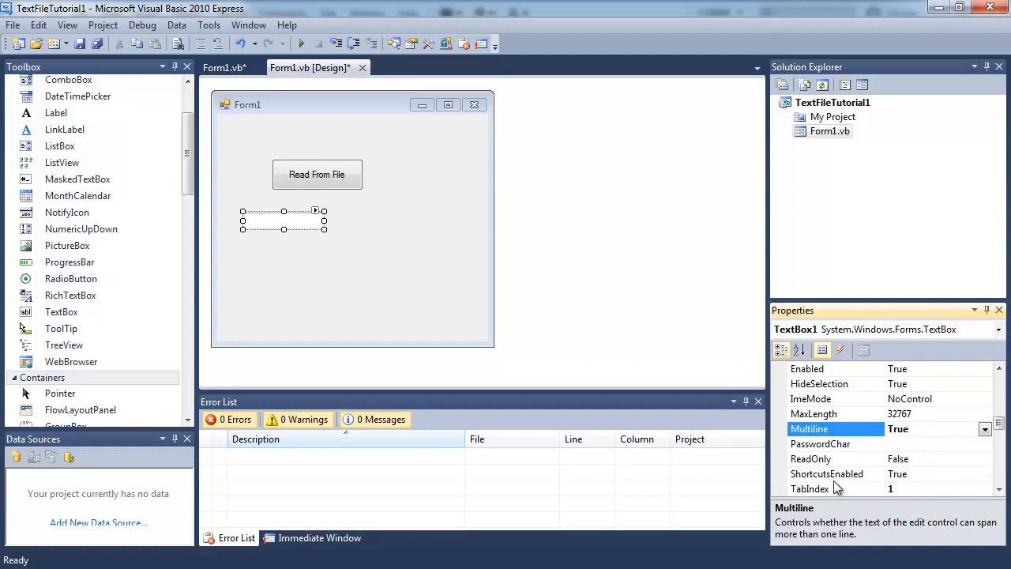
mouse_move(323, 229)
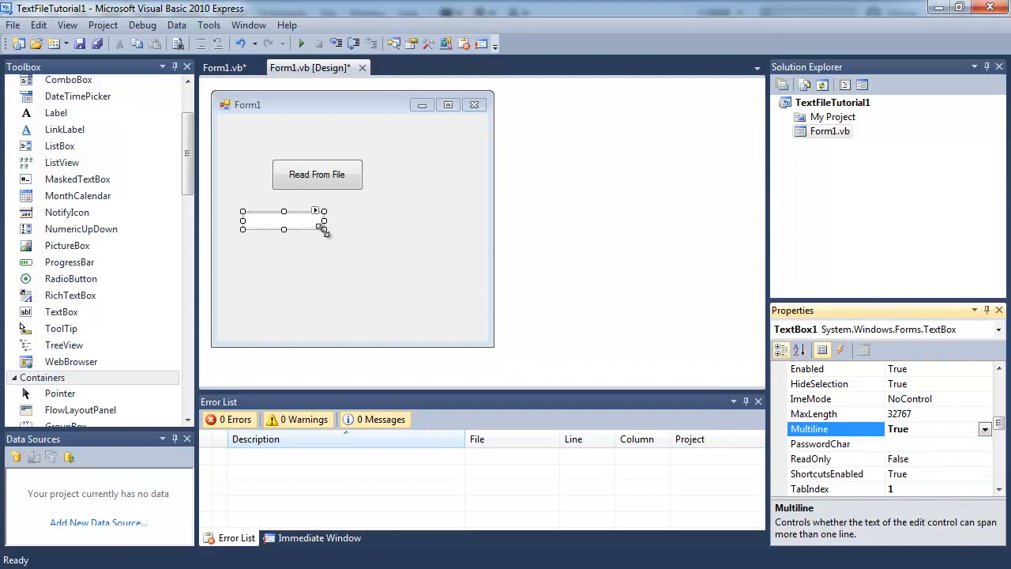
drag(323, 229, 470, 330)
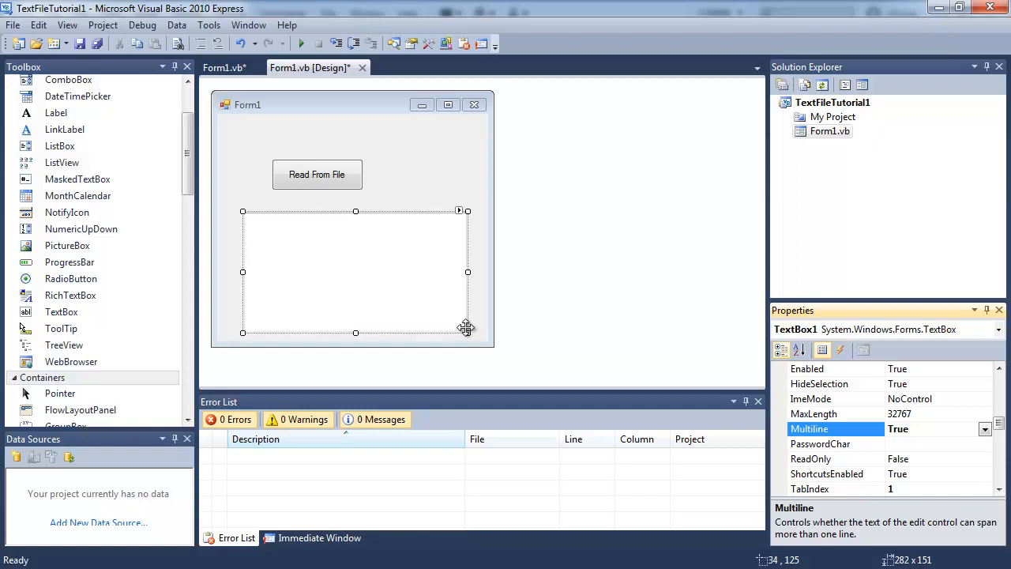
click(290, 169)
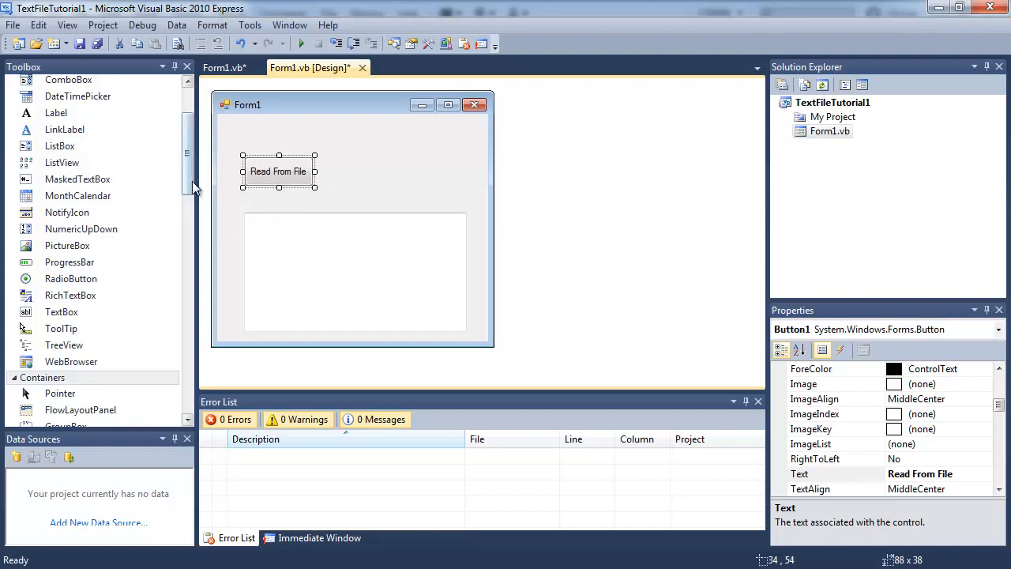
Add buttons captioned 'Write to File' and 'Clear' beside Read From File
scroll(up, 3)
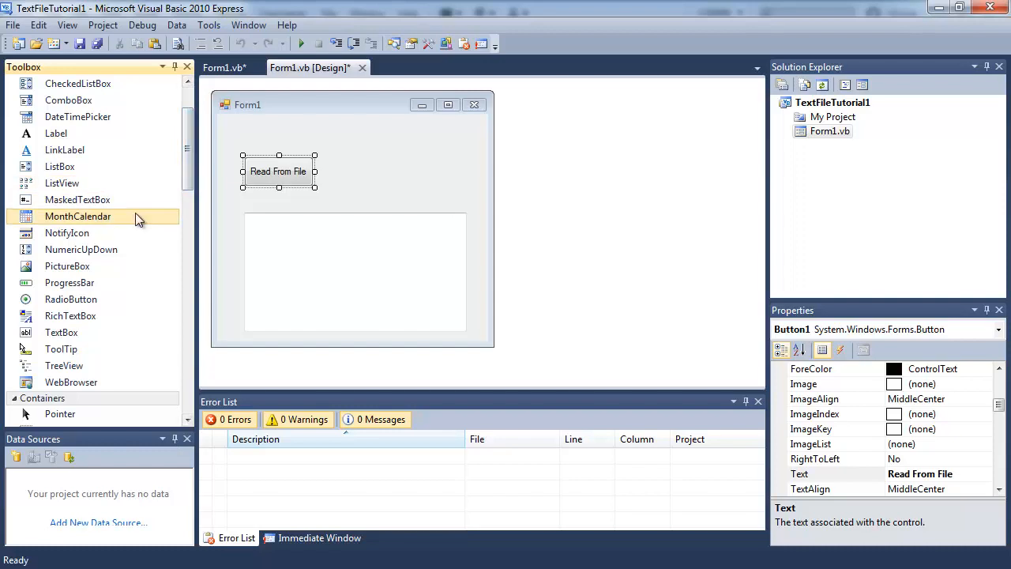
mouse_move(190, 146)
text(Write)
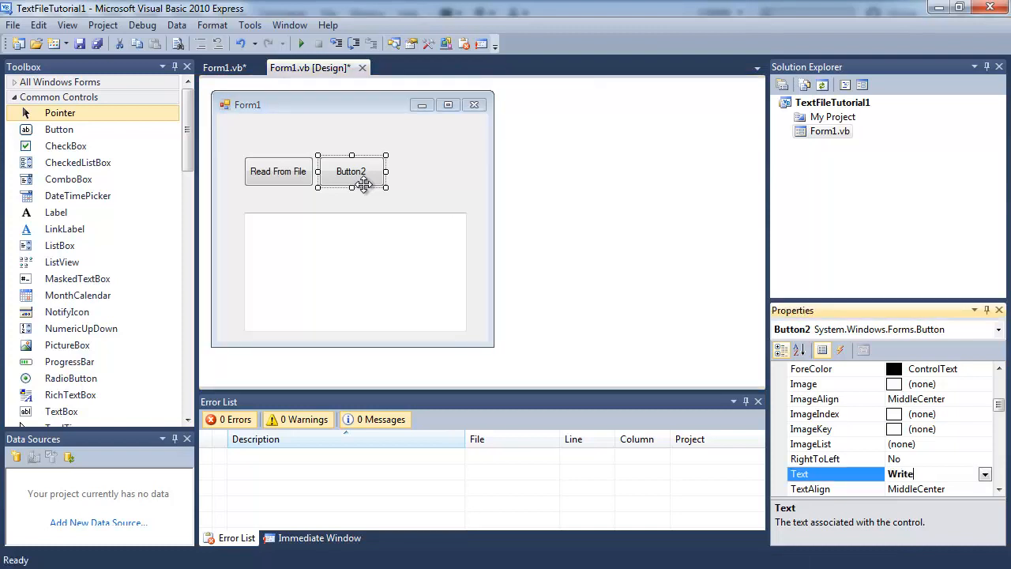
text(to File)
text(Clear)
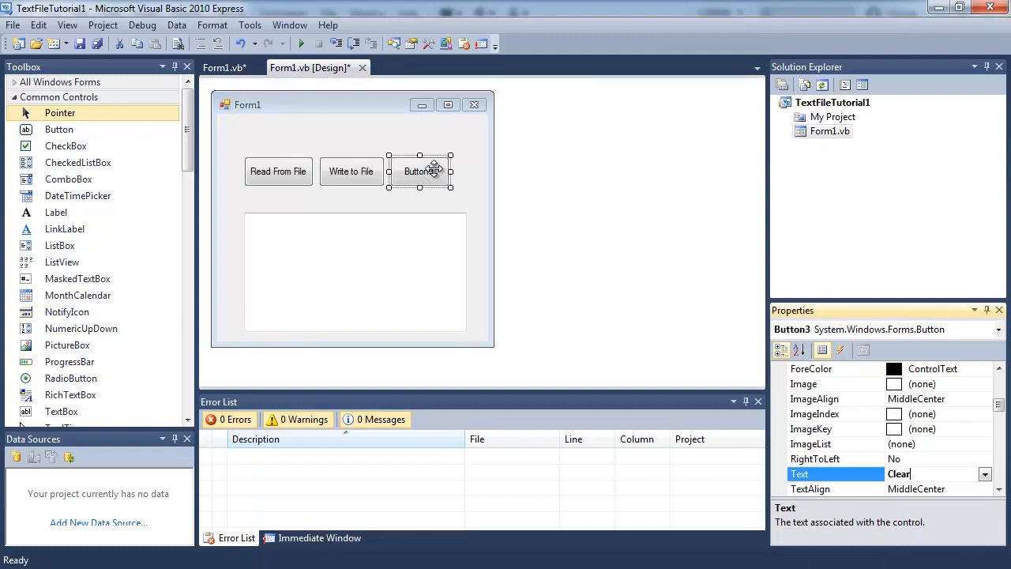
key(Return)
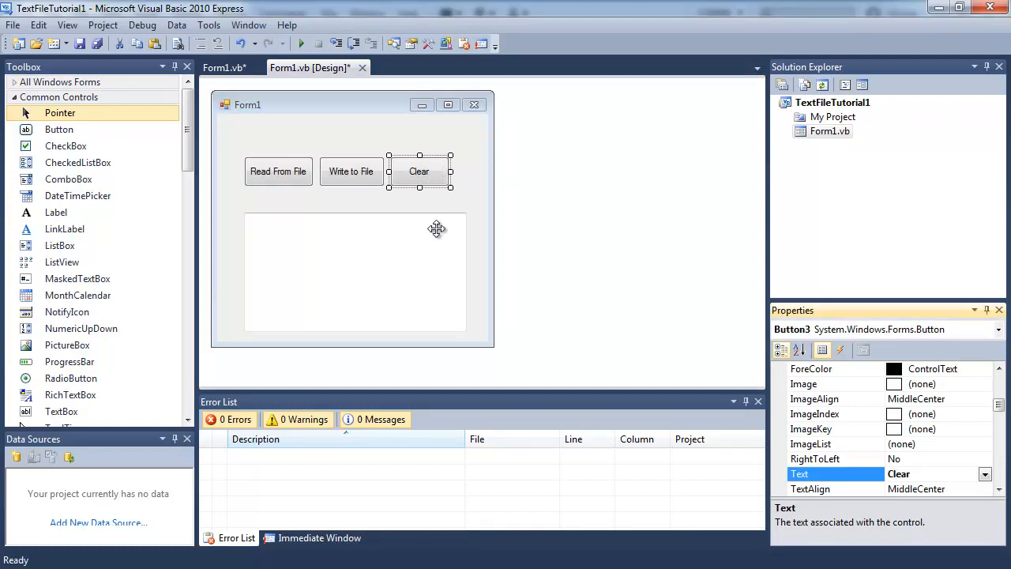
click(355, 261)
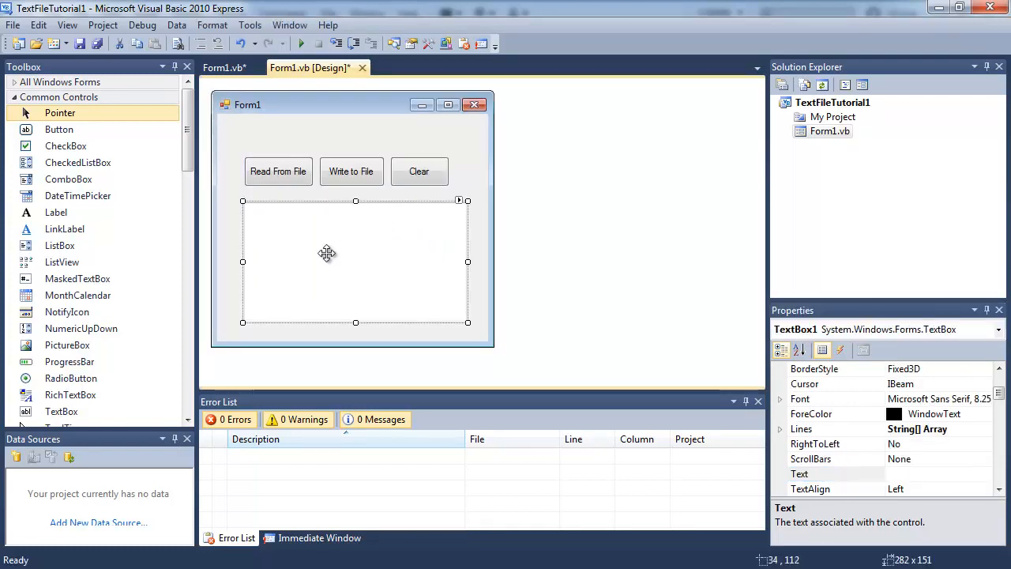
mouse_move(299, 174)
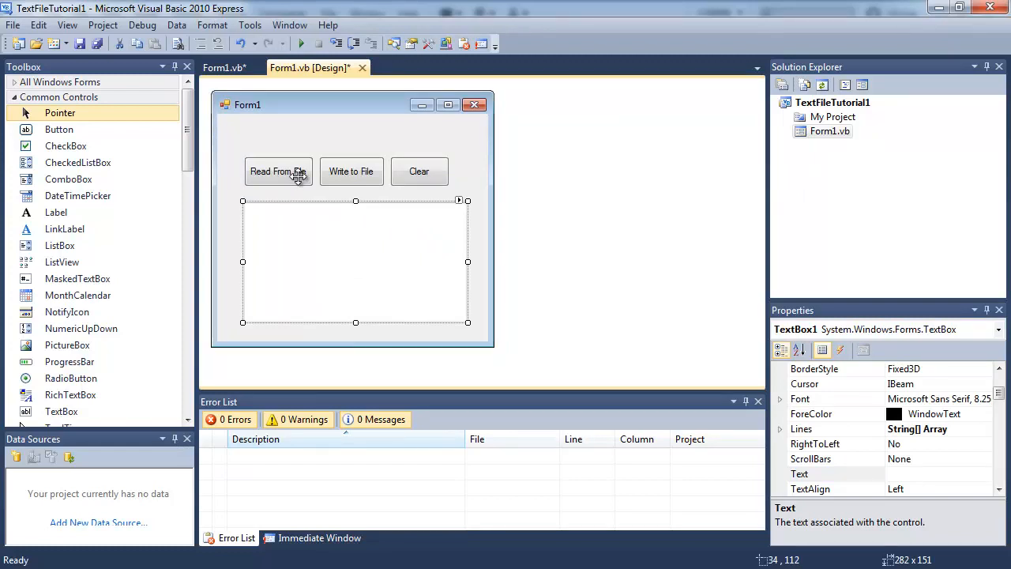
mouse_move(311, 185)
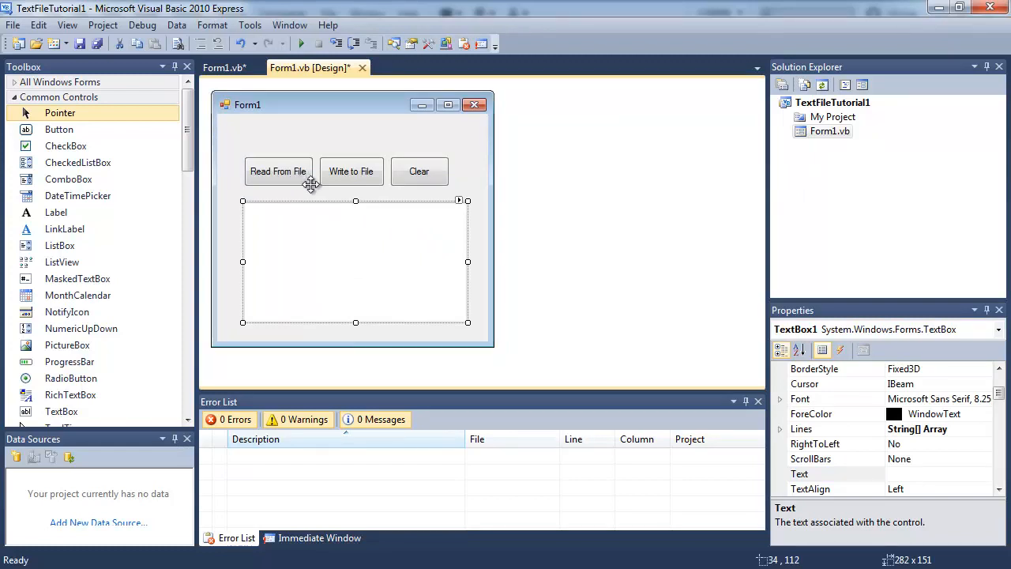
mouse_move(288, 170)
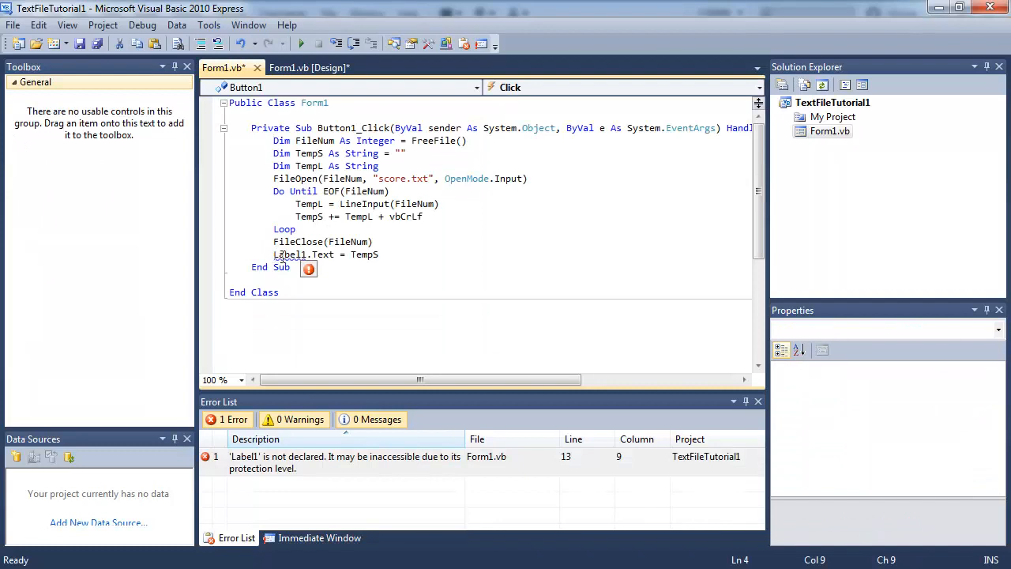
Replace the undeclared Label1 reference with TextBox1 using IntelliSense
double_click(291, 254)
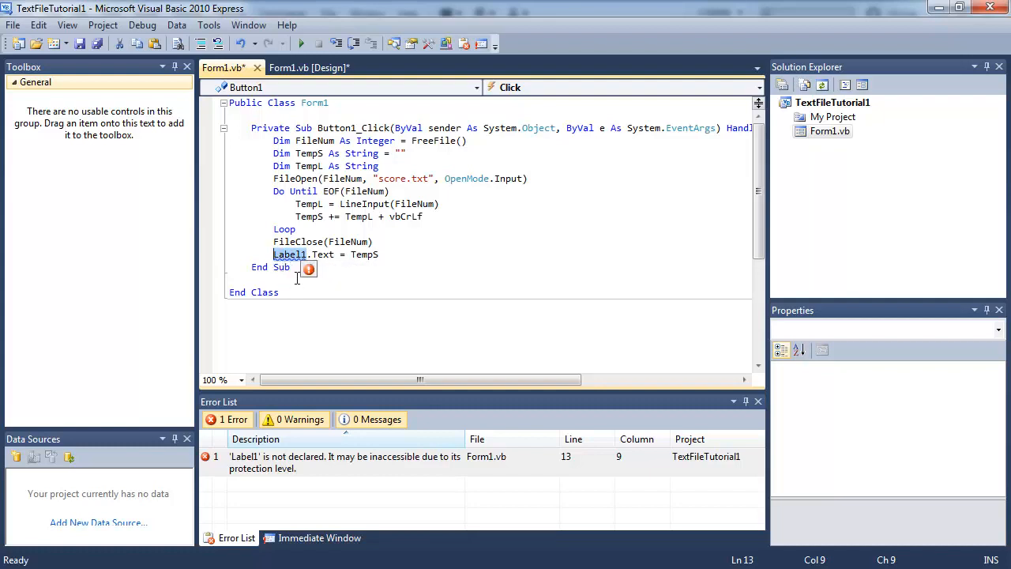
text(T)
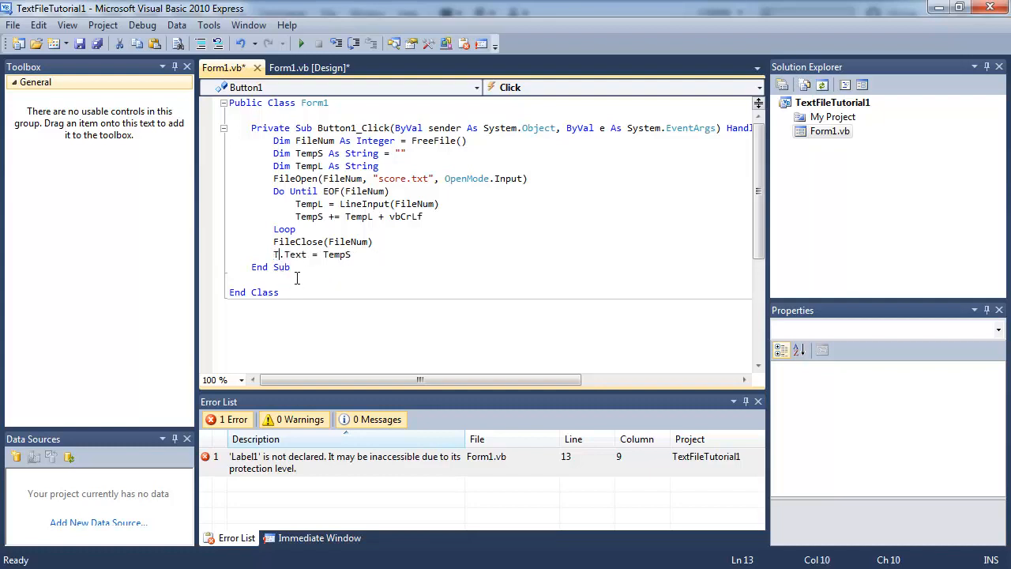
text(ext)
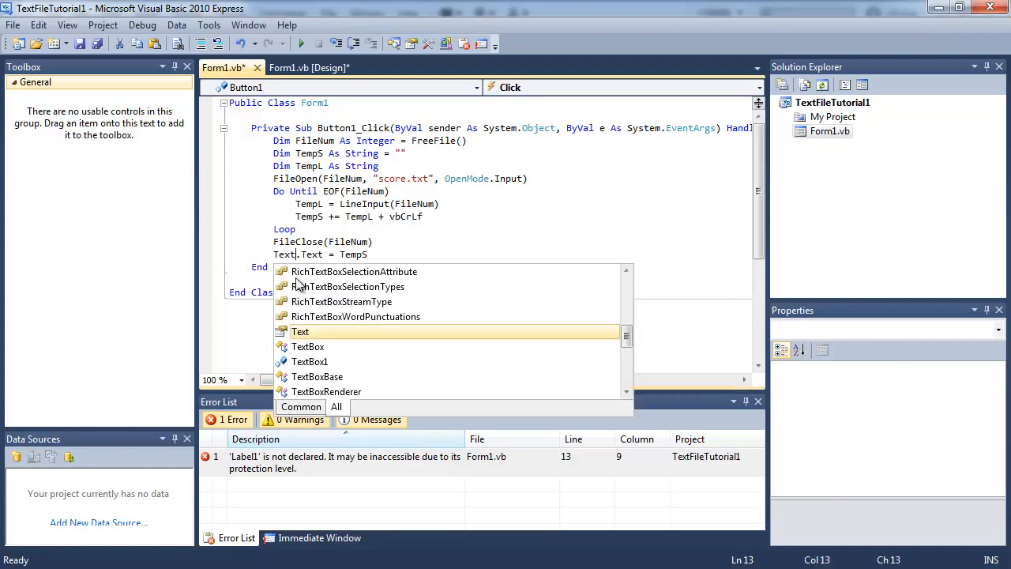
text(Box1)
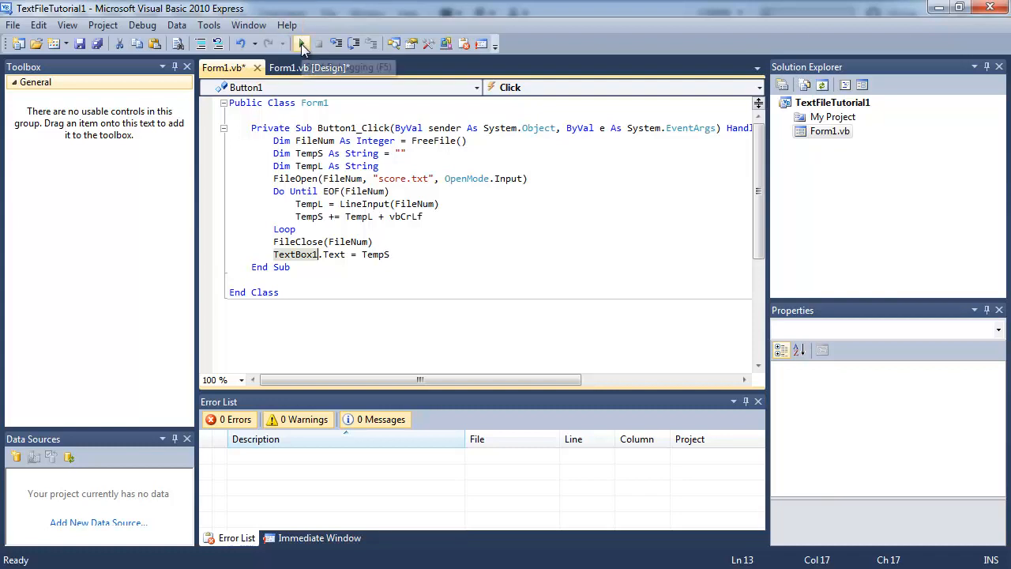
click(302, 44)
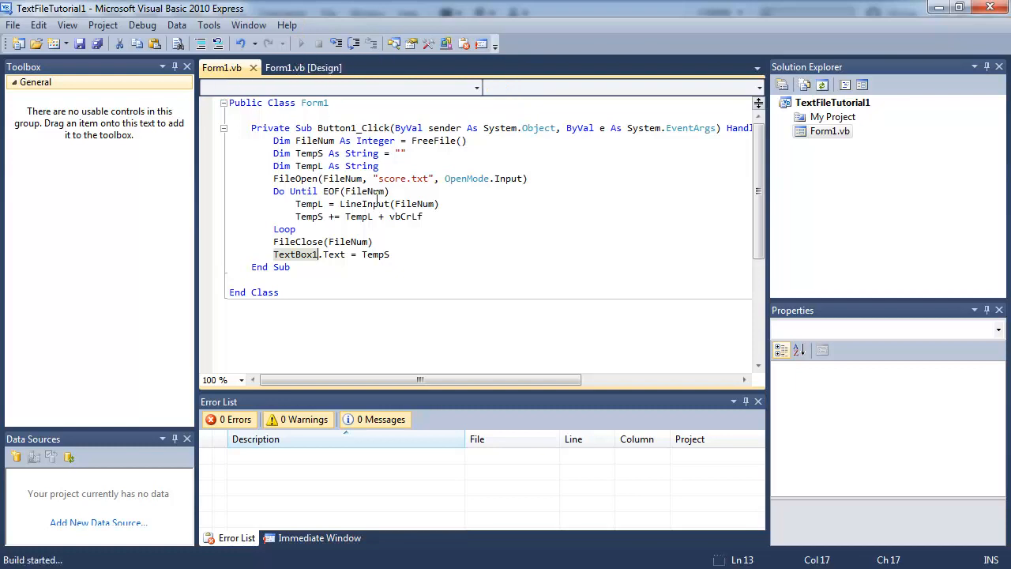
click(281, 43)
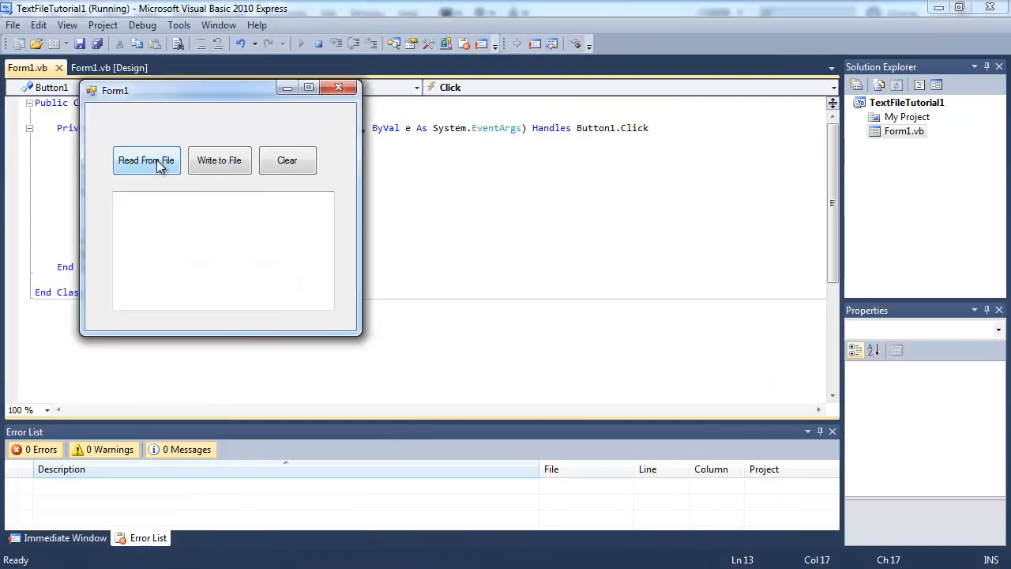
click(146, 160)
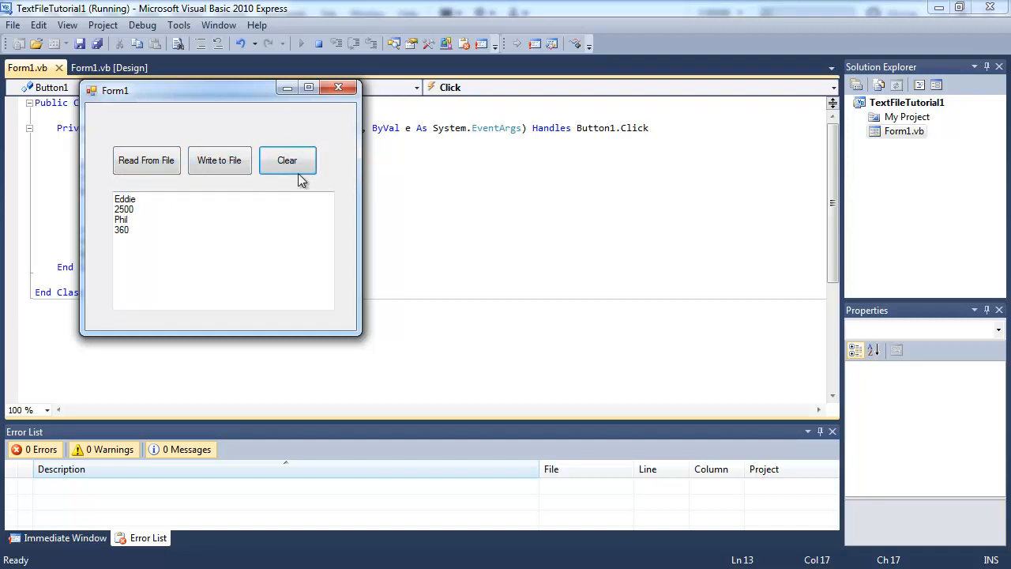
mouse_move(287, 160)
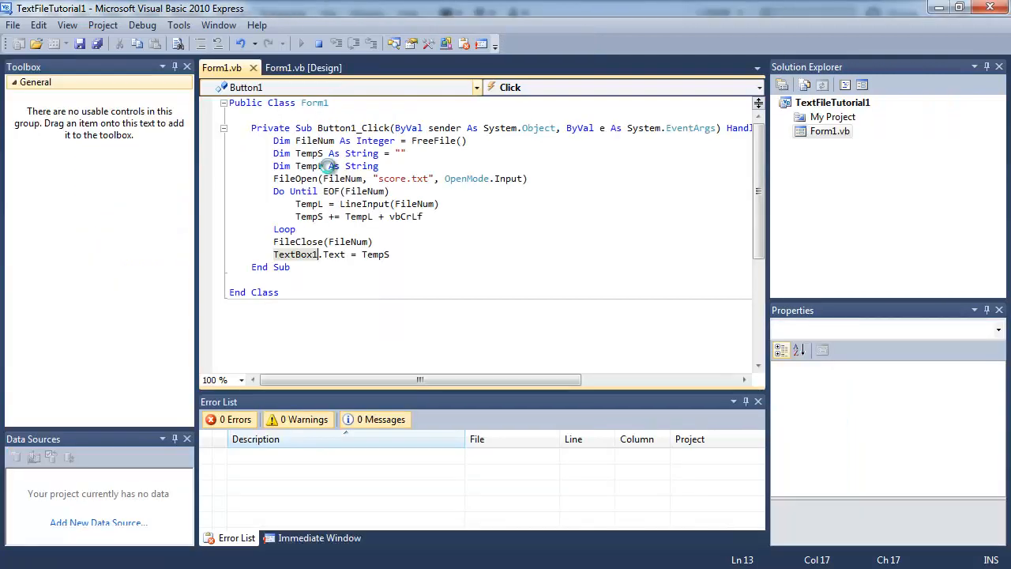
Create the Clear button's Button3_Click handler containing TextBox1.Clear()
click(304, 68)
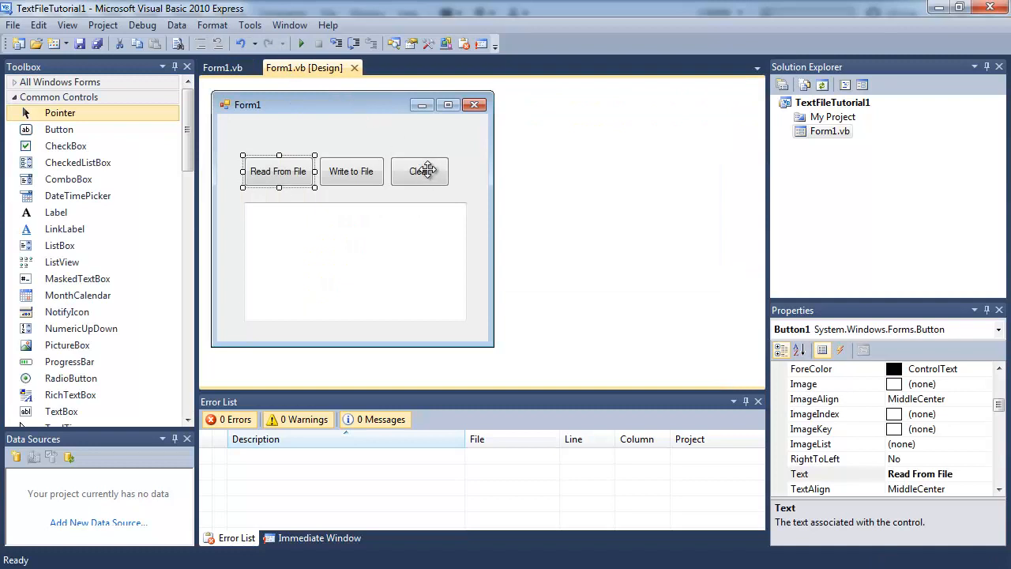
double_click(420, 171)
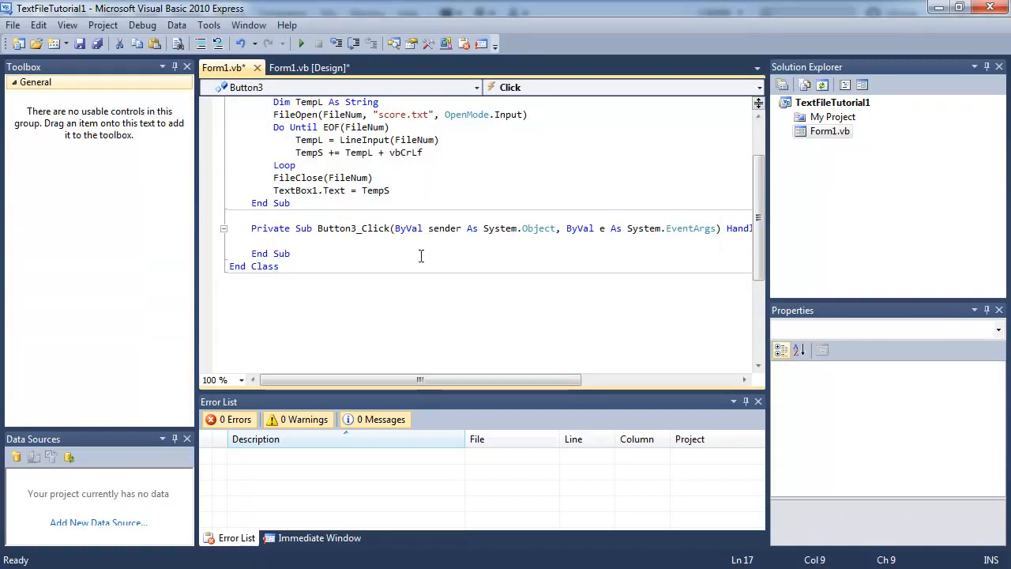
mouse_move(632, 352)
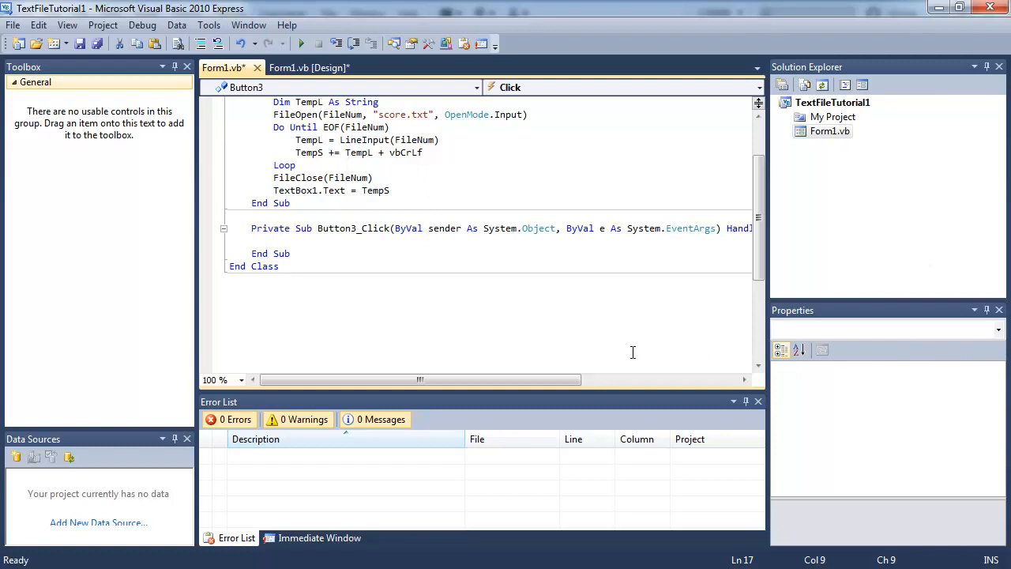
mouse_move(371, 242)
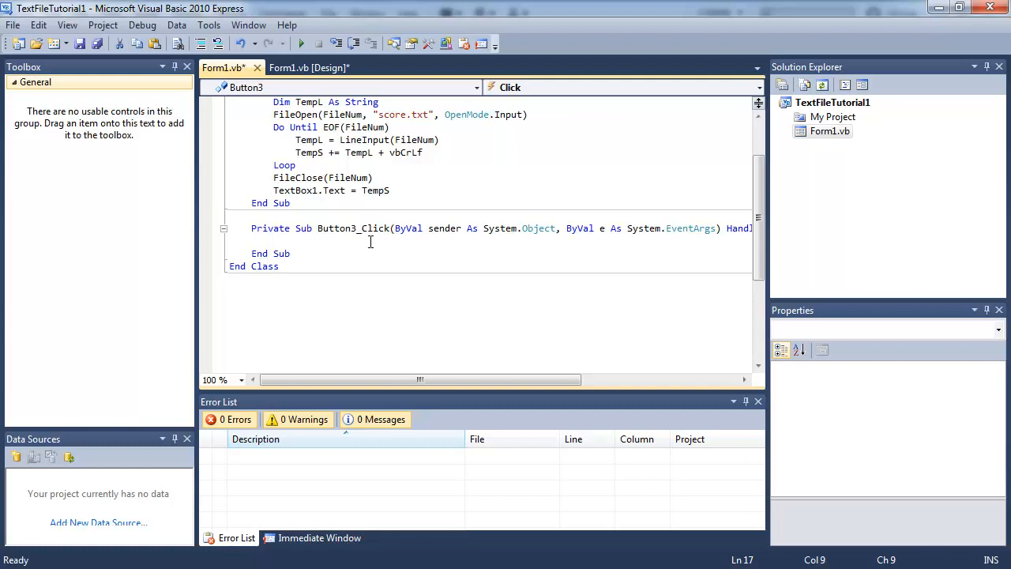
text(textbo)
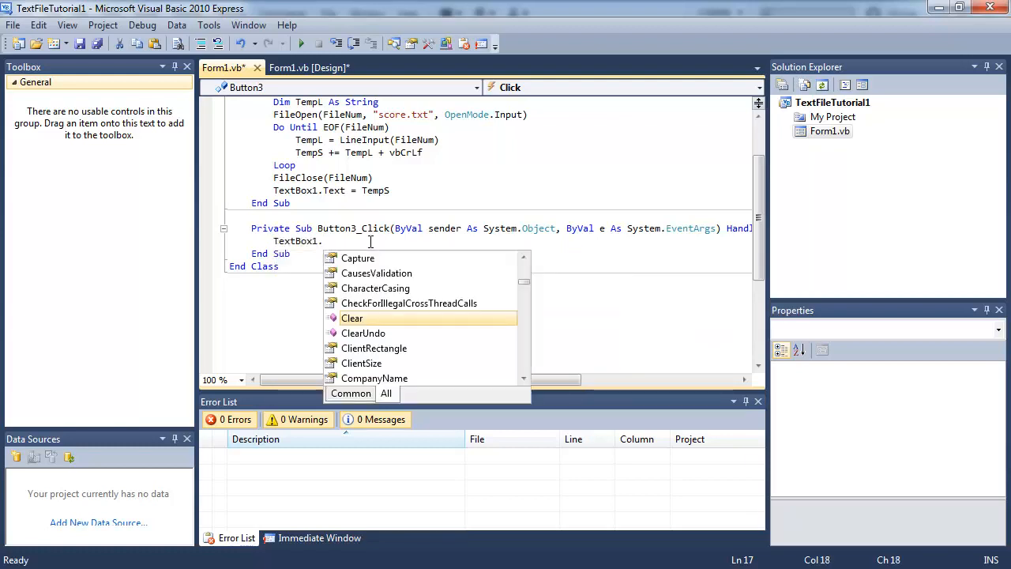
text(clear()
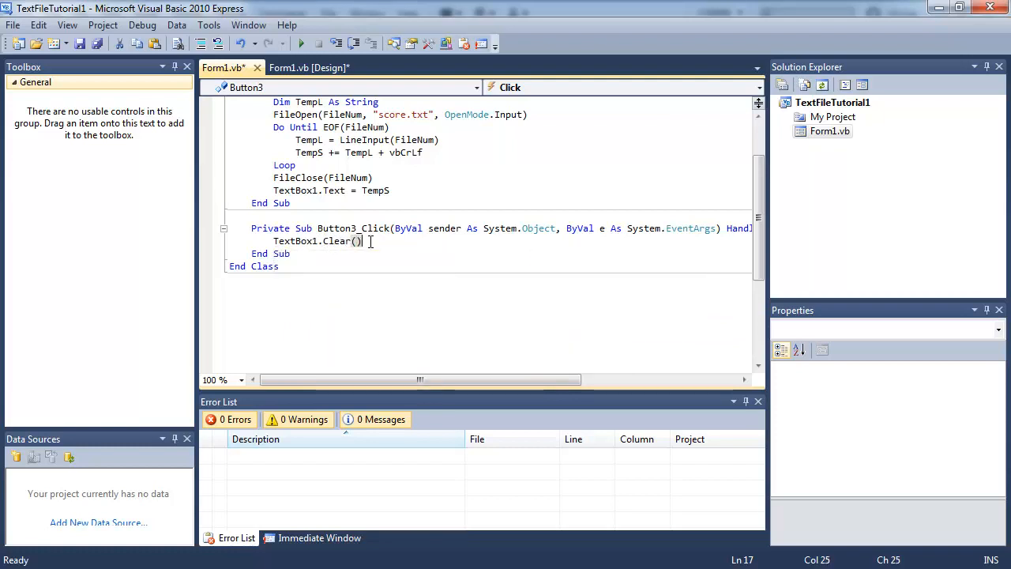
click(291, 253)
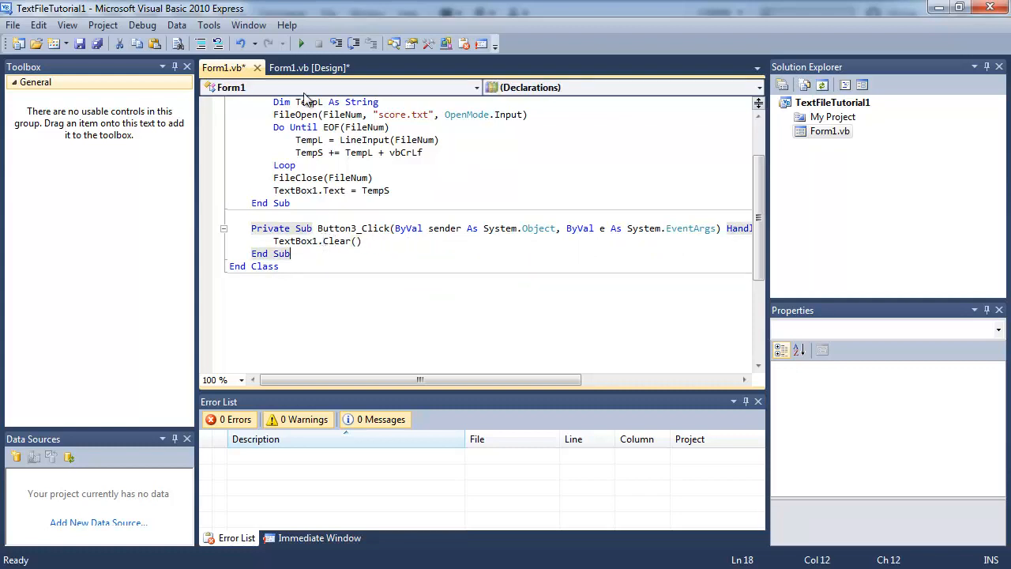
click(301, 43)
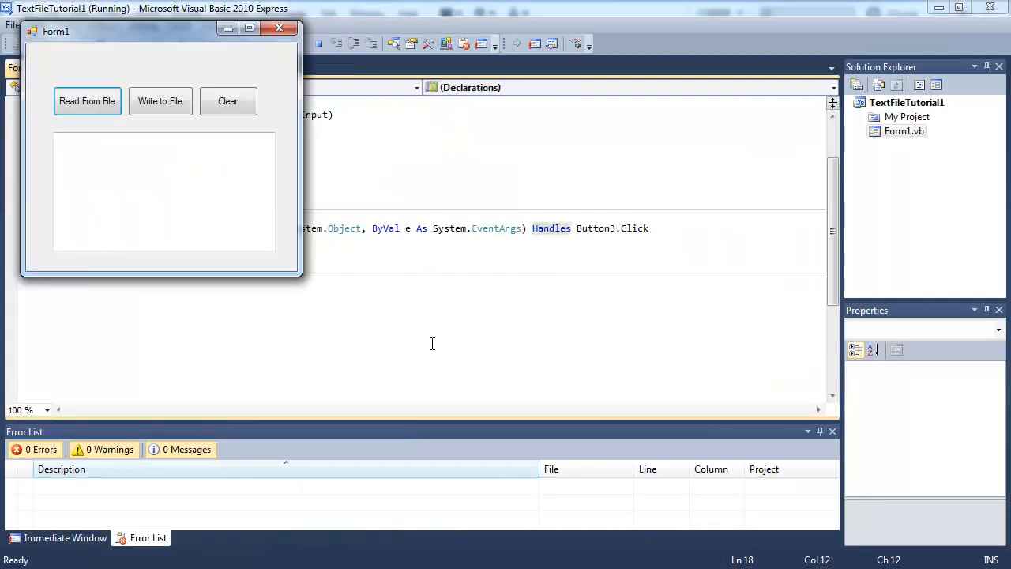
click(87, 101)
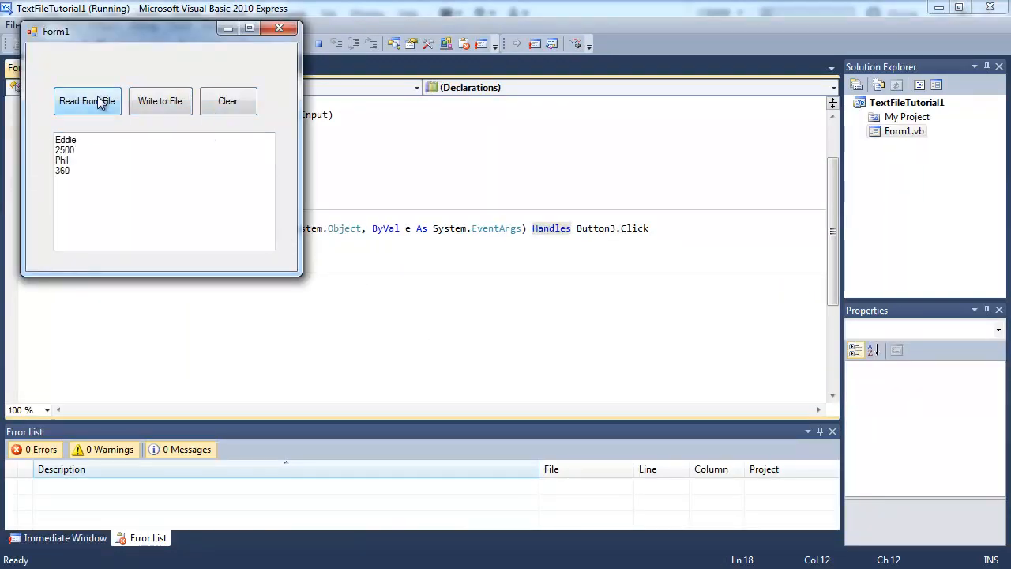
click(228, 100)
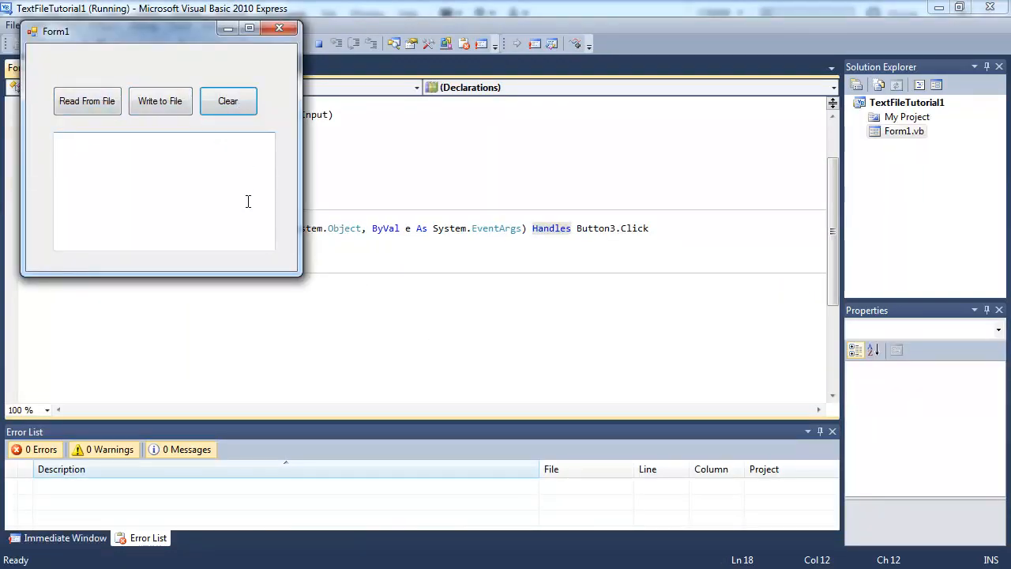
mouse_move(281, 29)
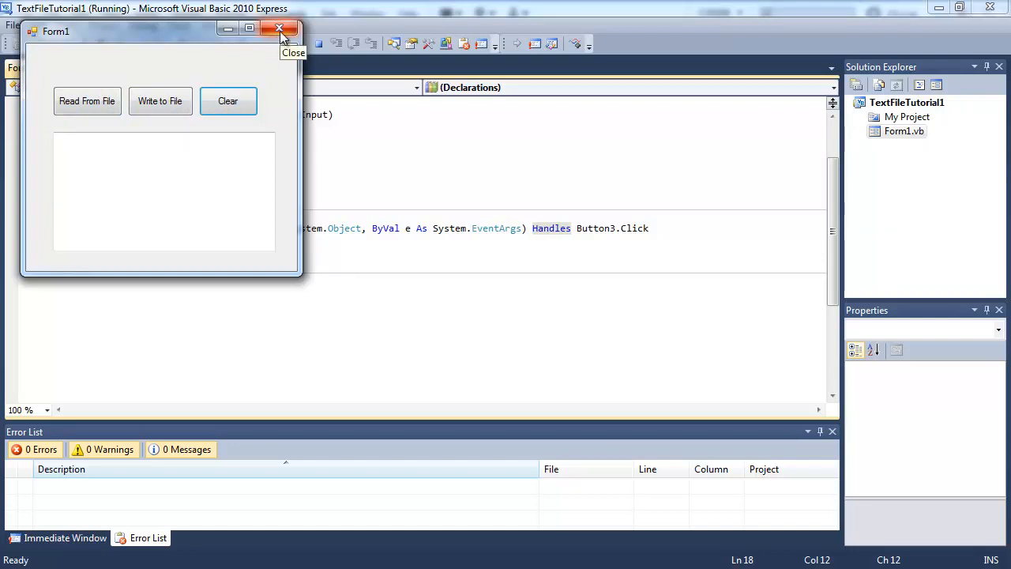
click(279, 28)
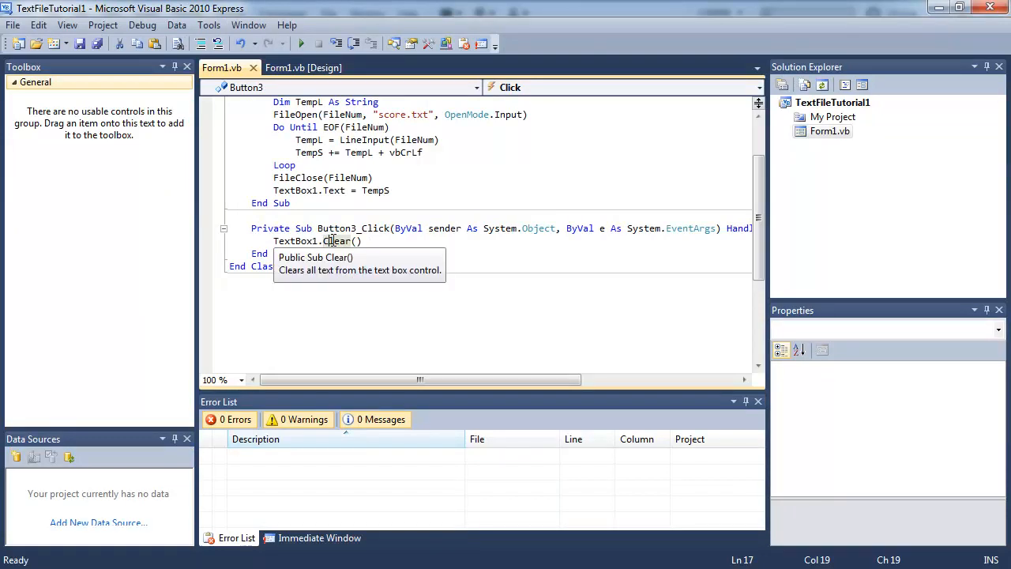
Create the click handler for the Write to File button
click(305, 67)
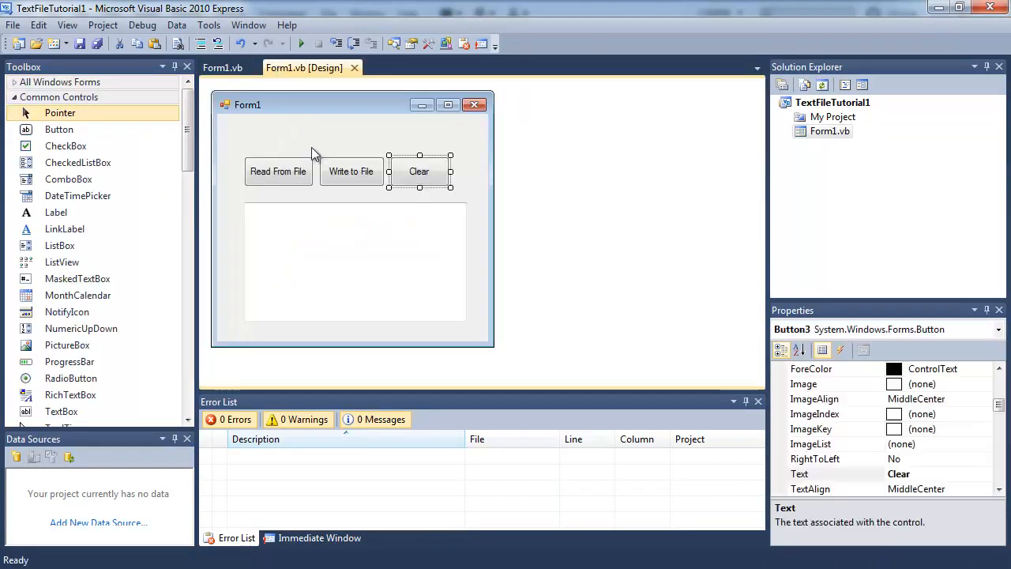
click(351, 171)
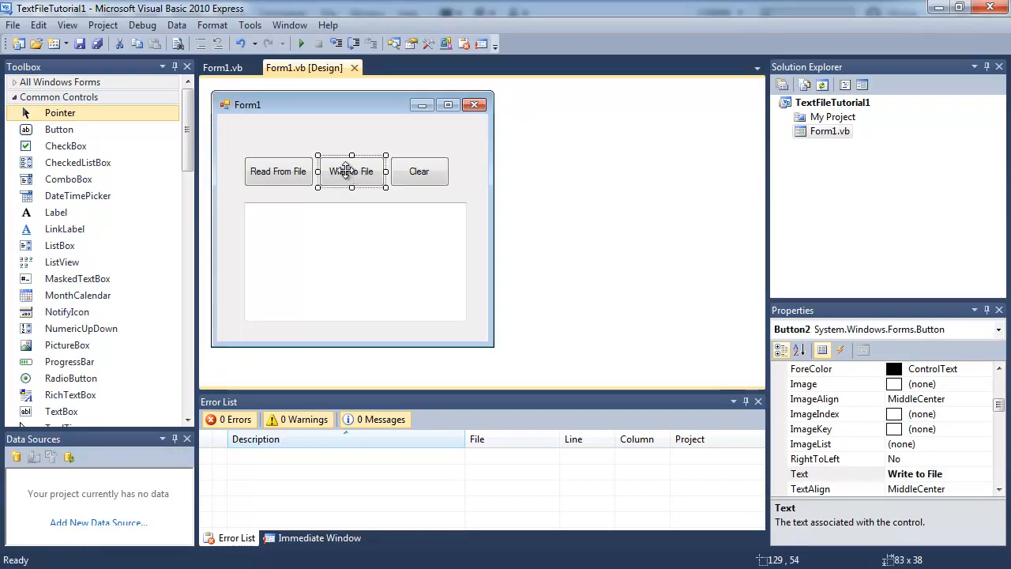
double_click(351, 172)
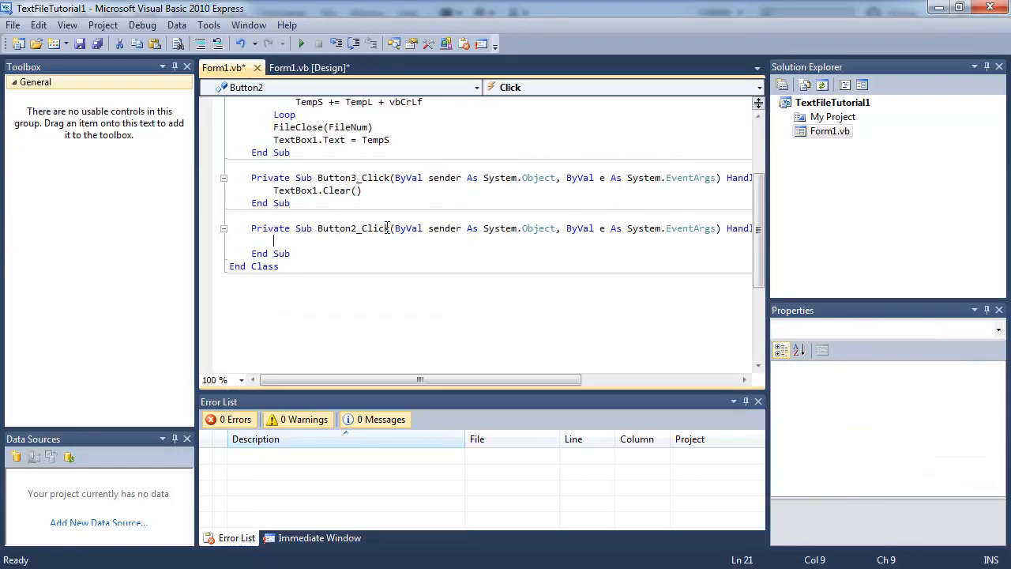
scroll(up, 3)
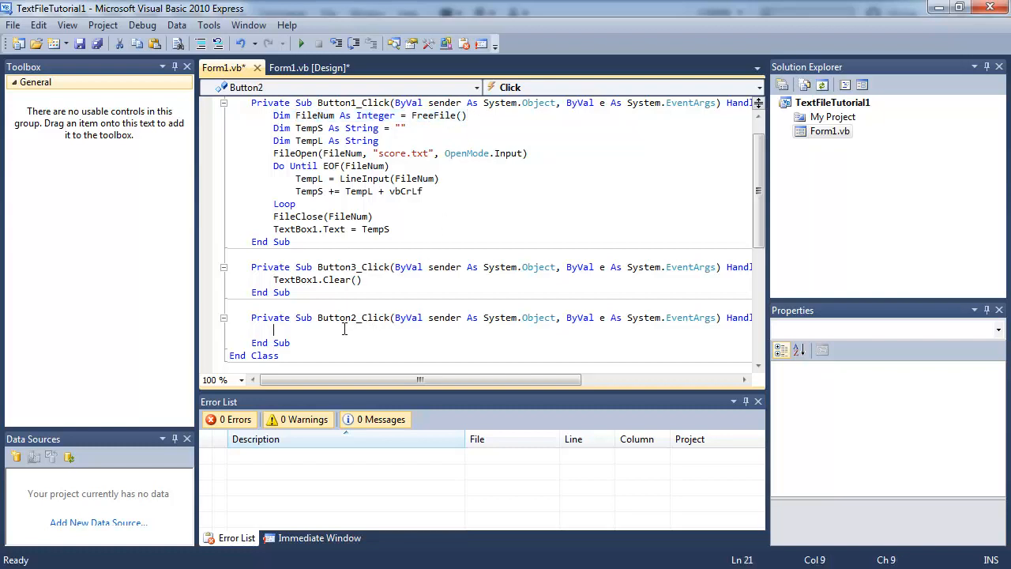
Declare FileNum As Integer = FreeFile() and open score.txt with OpenMode.Output
text(Dim FileNum As Integer = FreeFile())
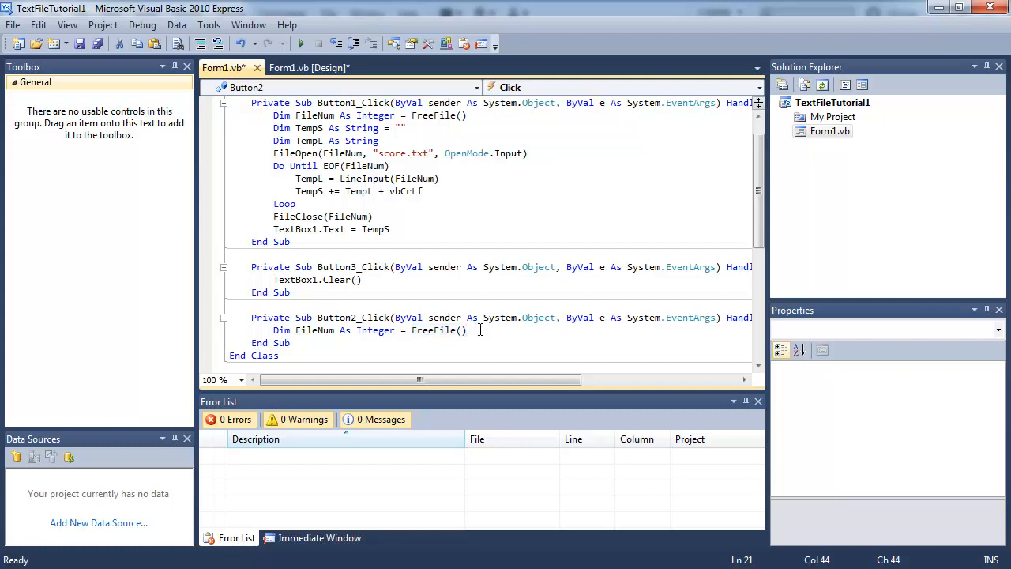
key(Return)
text(FileOpen(FileNum, "score.txt", OpenMode.Input))
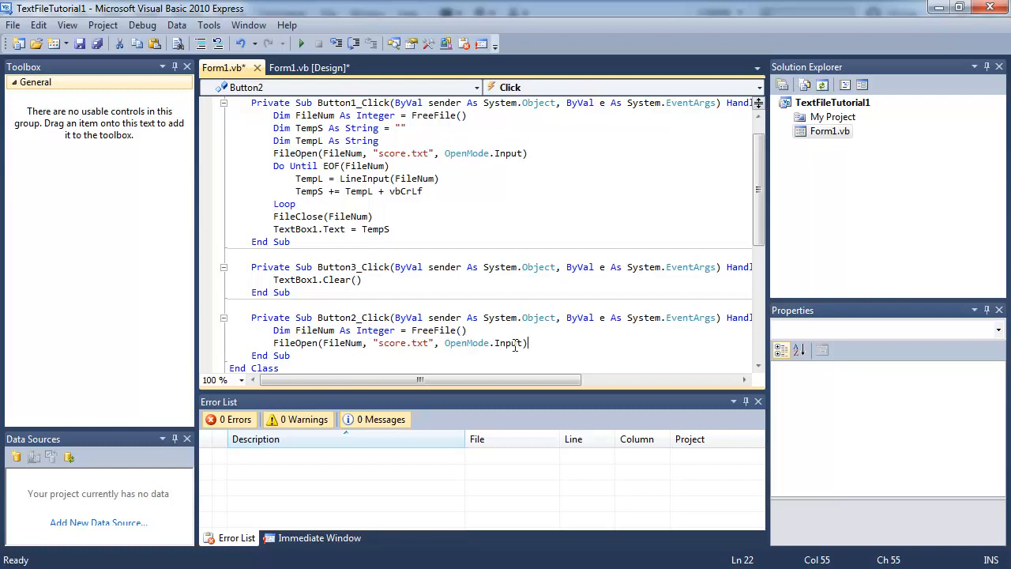
click(503, 343)
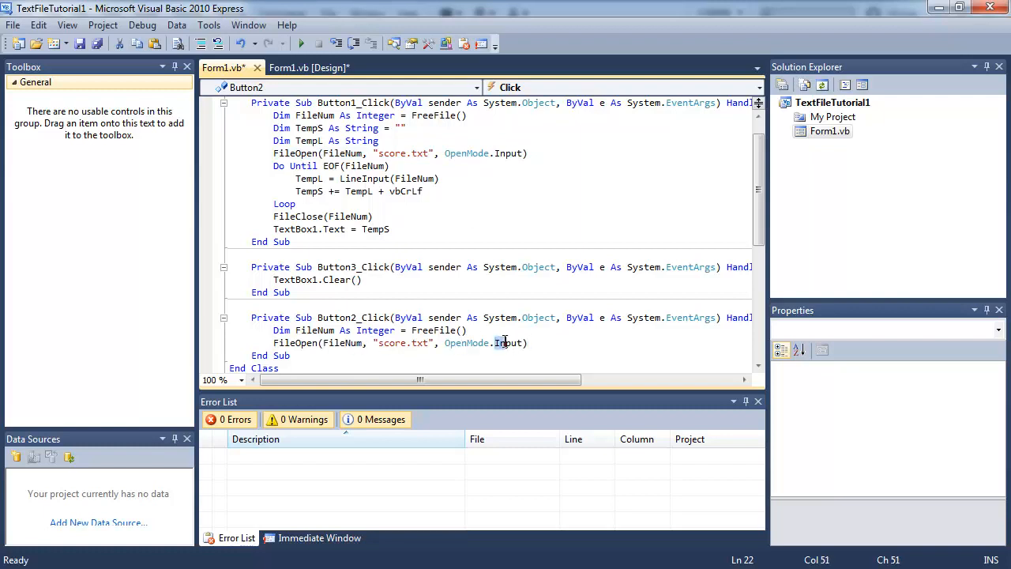
text(Output)
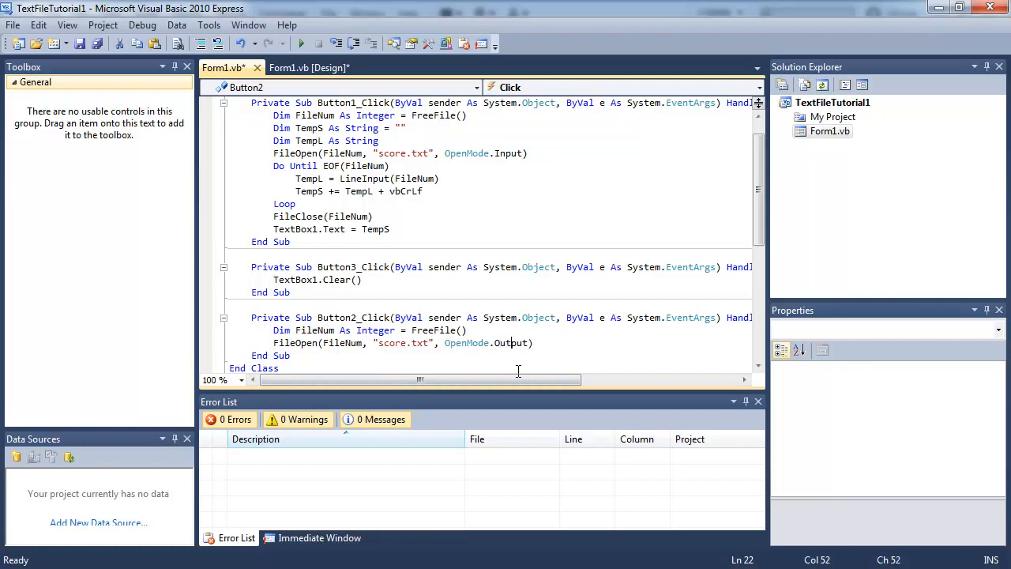
mouse_move(549, 360)
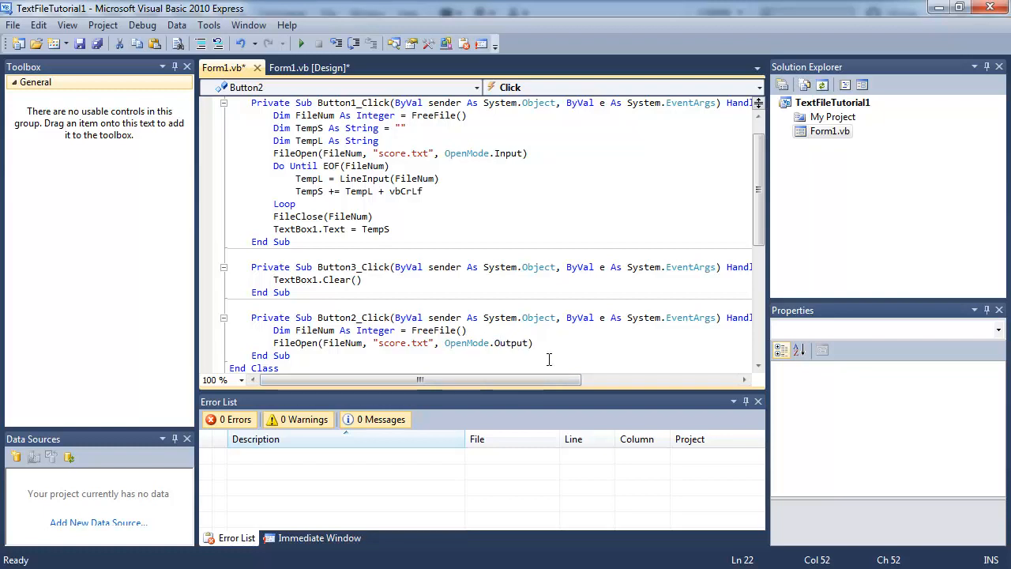
mouse_move(488, 226)
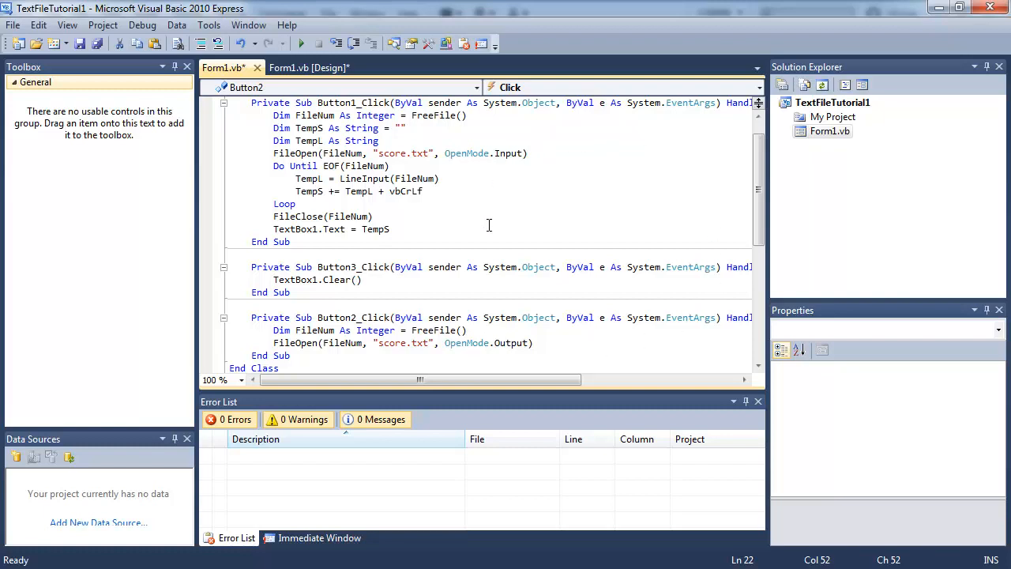
mouse_move(661, 265)
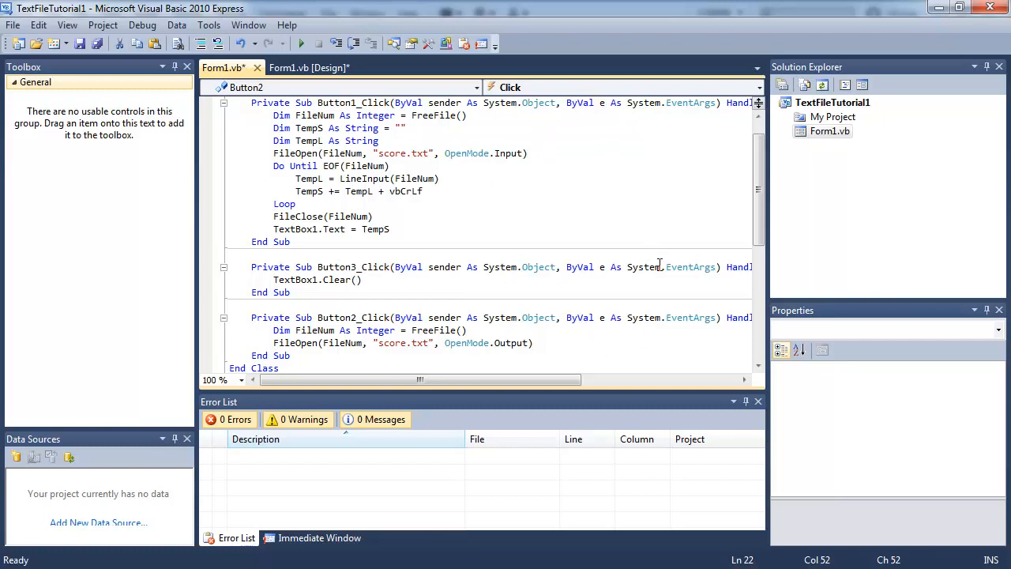
mouse_move(651, 351)
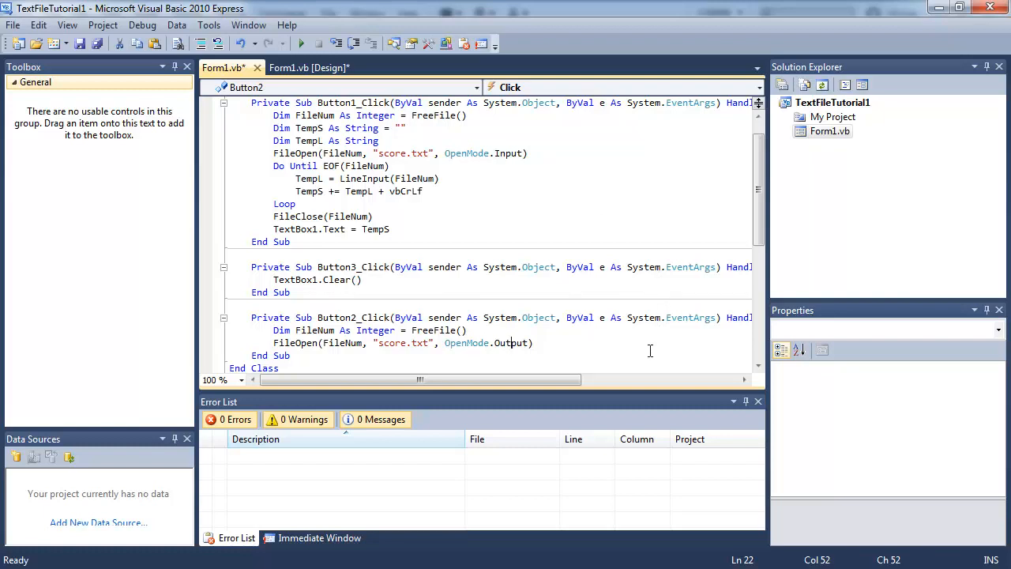
Add PrintLine(FileNum, TextBox1.Text) and FileClose(FileNum) below the FileOpen line
key(Return)
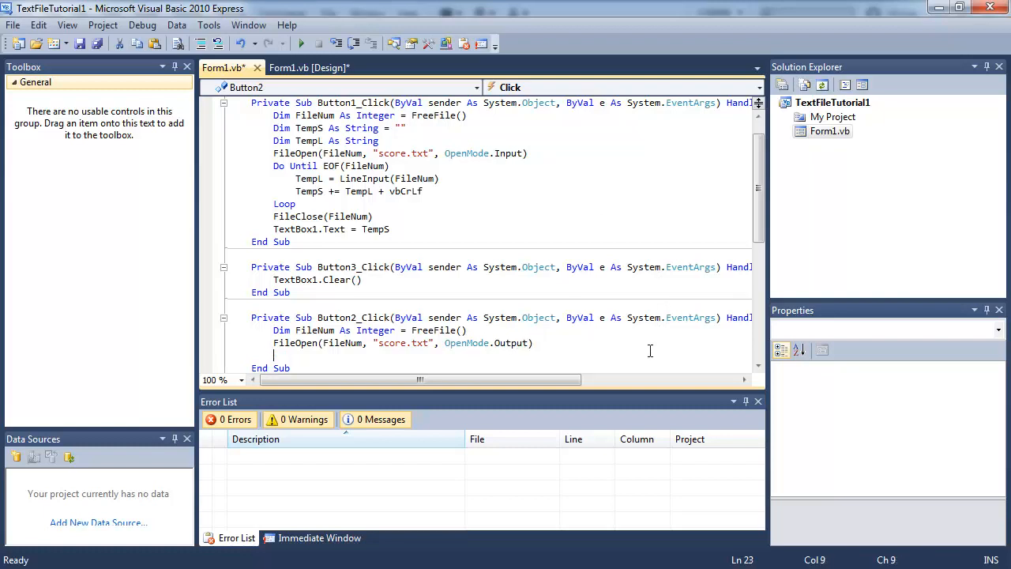
text(Pinrt)
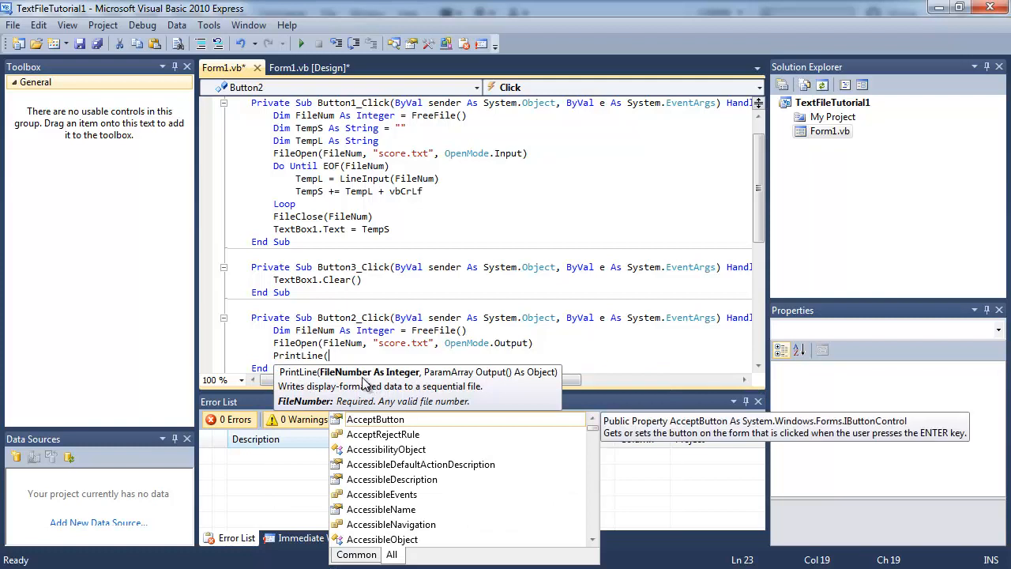
mouse_move(332, 377)
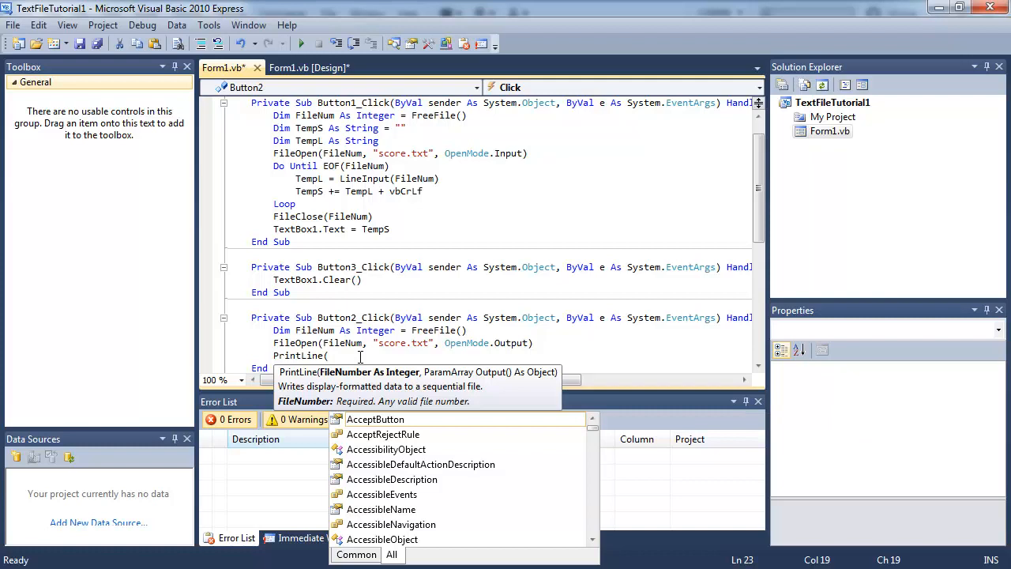
text(FileNum,)
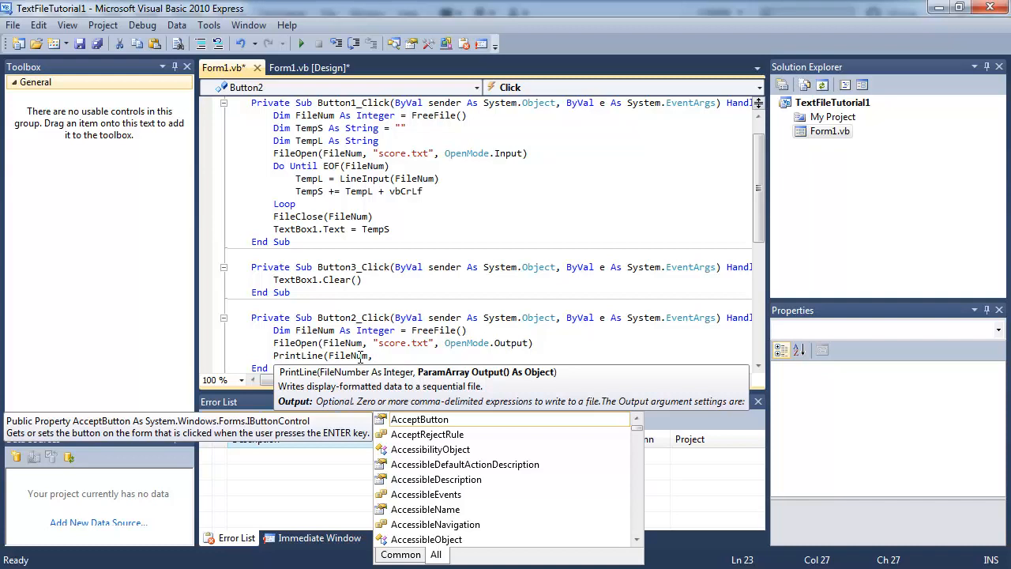
text(TextBox1.Text))
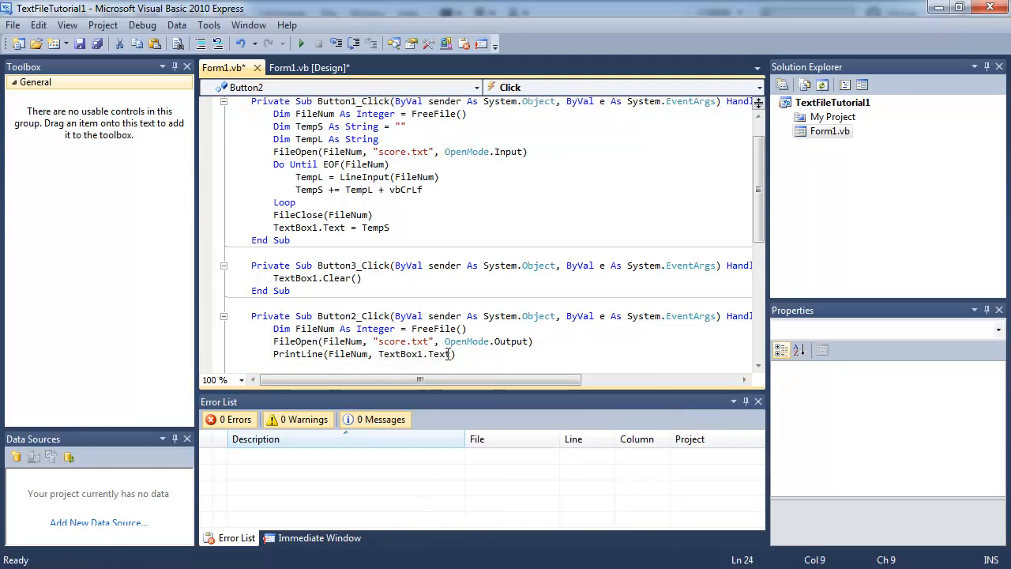
mouse_move(395, 354)
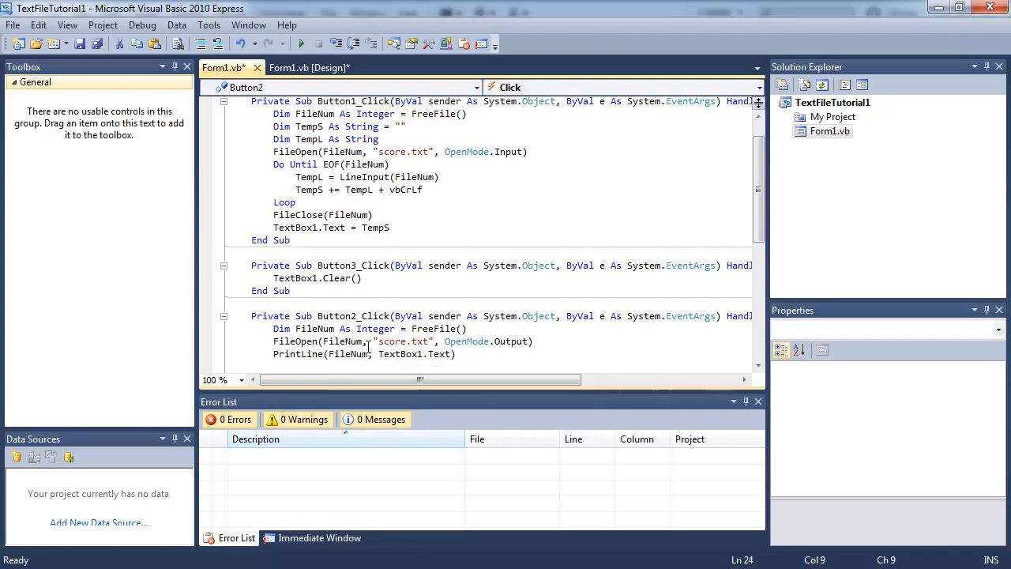
mouse_move(348, 354)
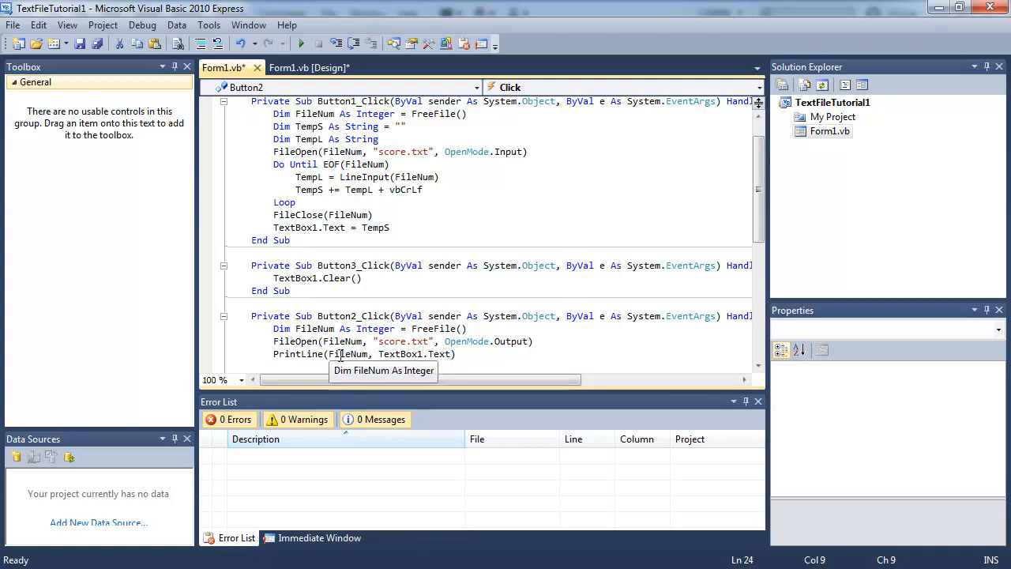
scroll(down, 3)
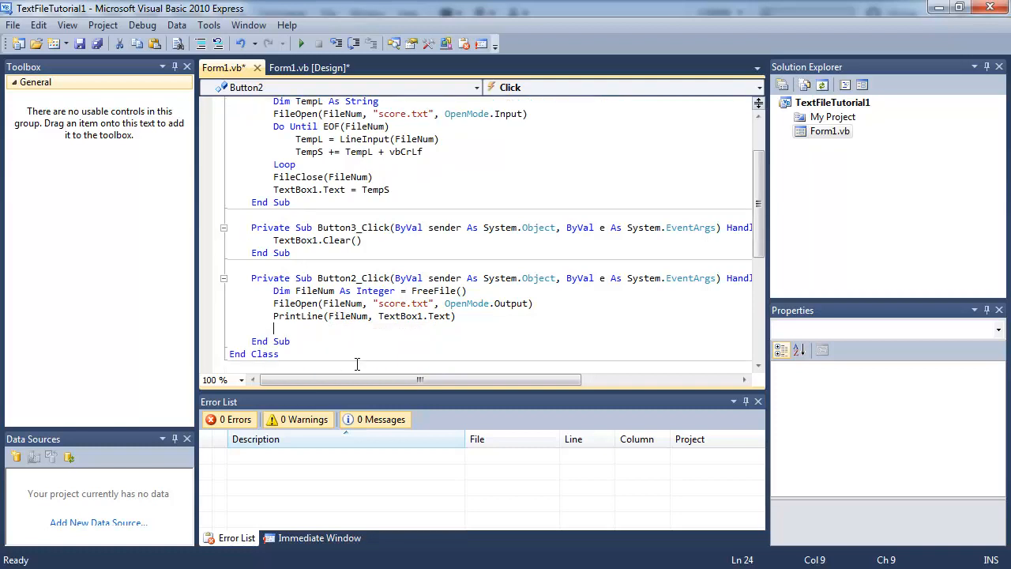
text(FileClose(FileNum)
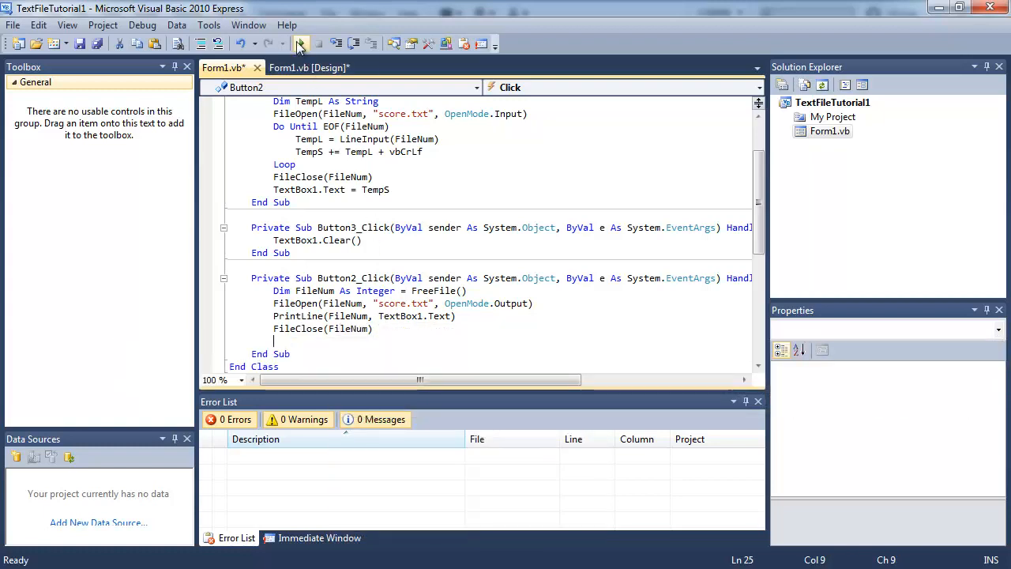
Run the form, load the scores, enter 500 under John, and read them back
click(300, 44)
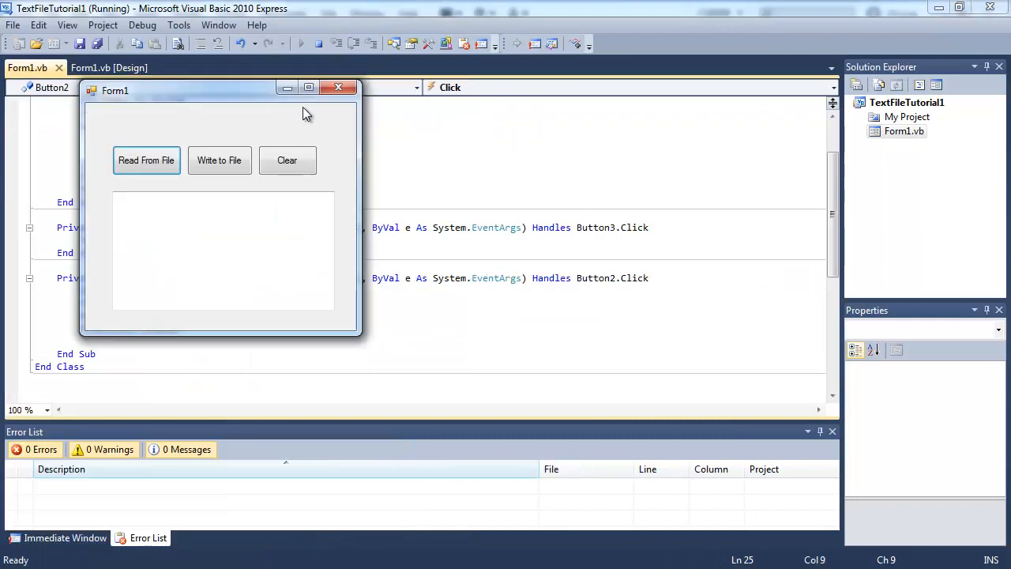
drag(222, 90, 348, 87)
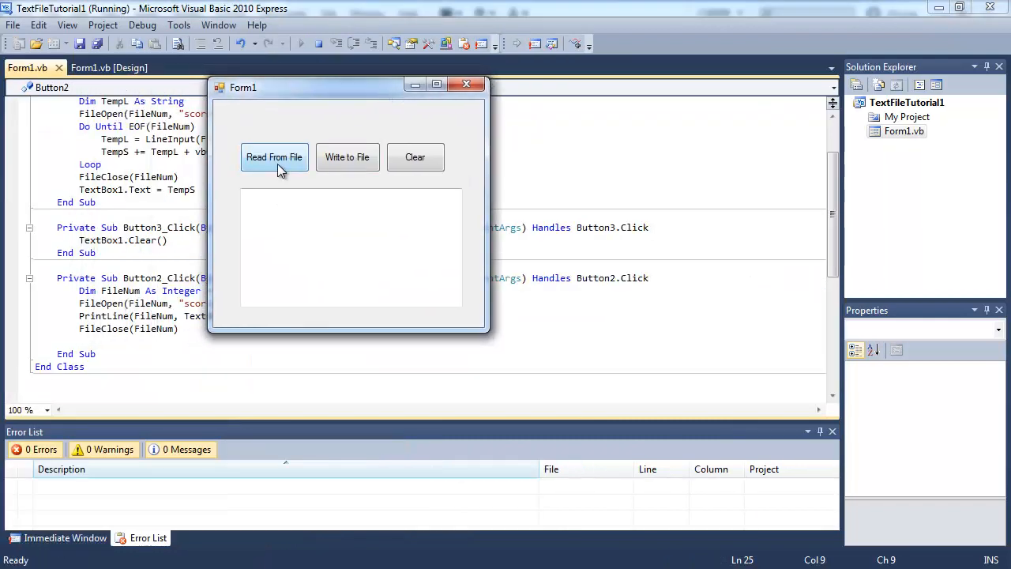
click(274, 157)
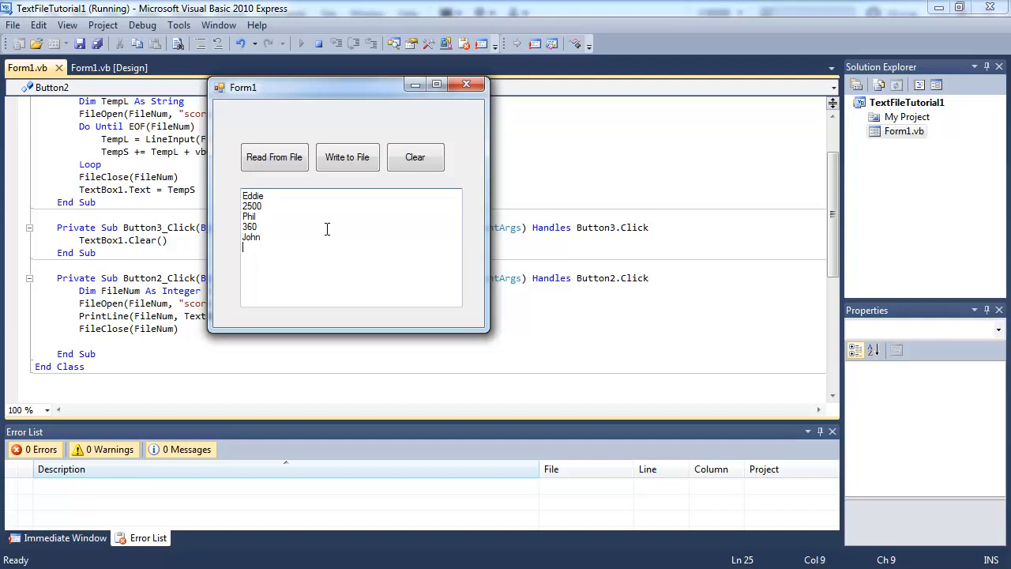
text(500)
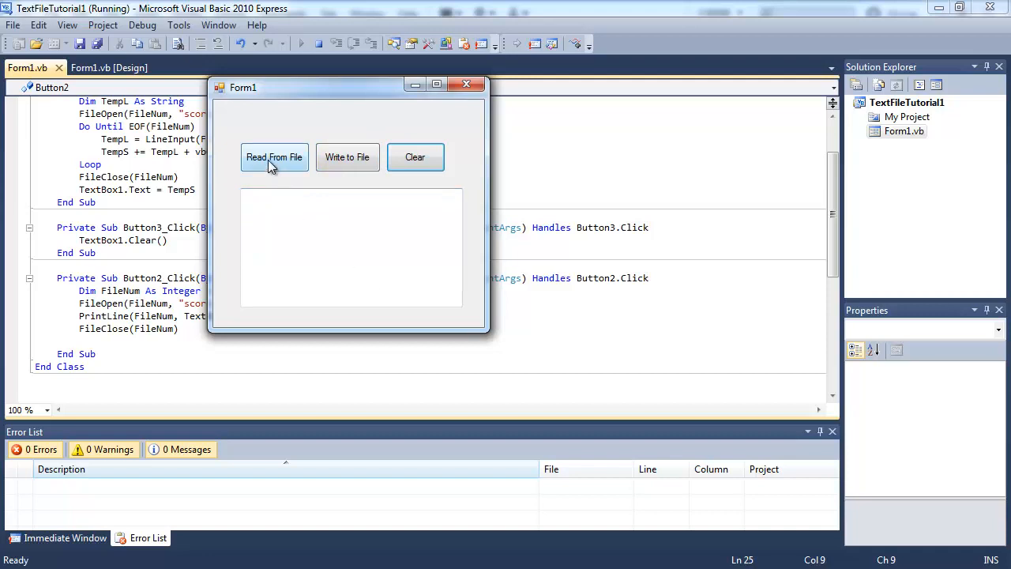
click(274, 156)
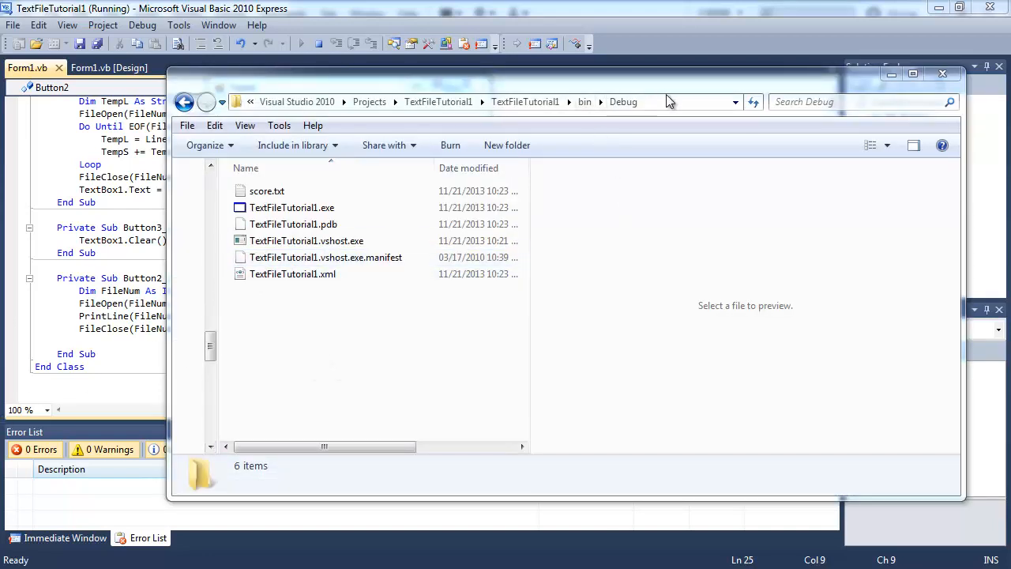
mouse_move(672, 113)
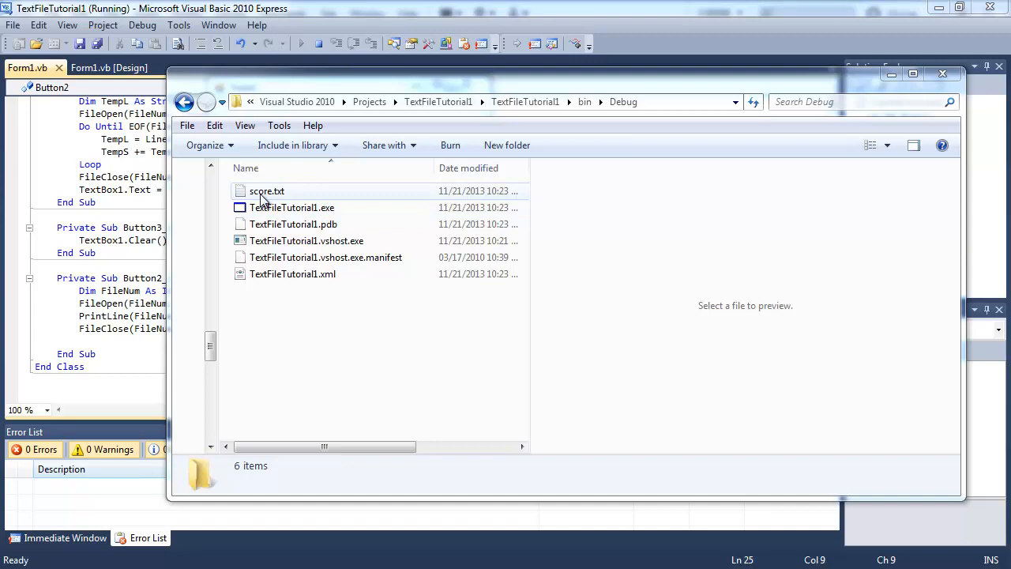
Preview score.txt showing Eddie, 2500, Phil, 360, John, 500, then close Explorer
double_click(266, 191)
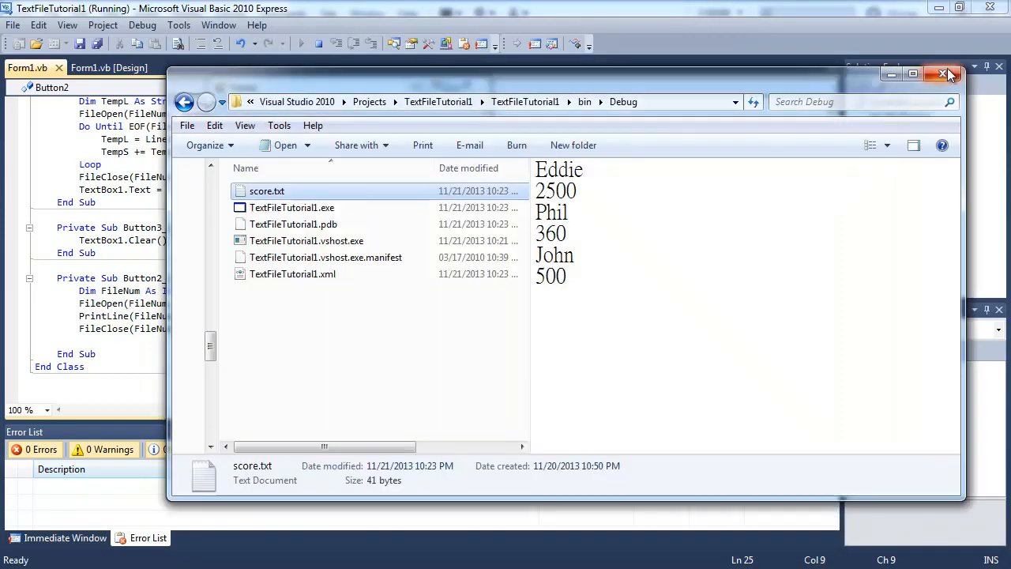
click(945, 74)
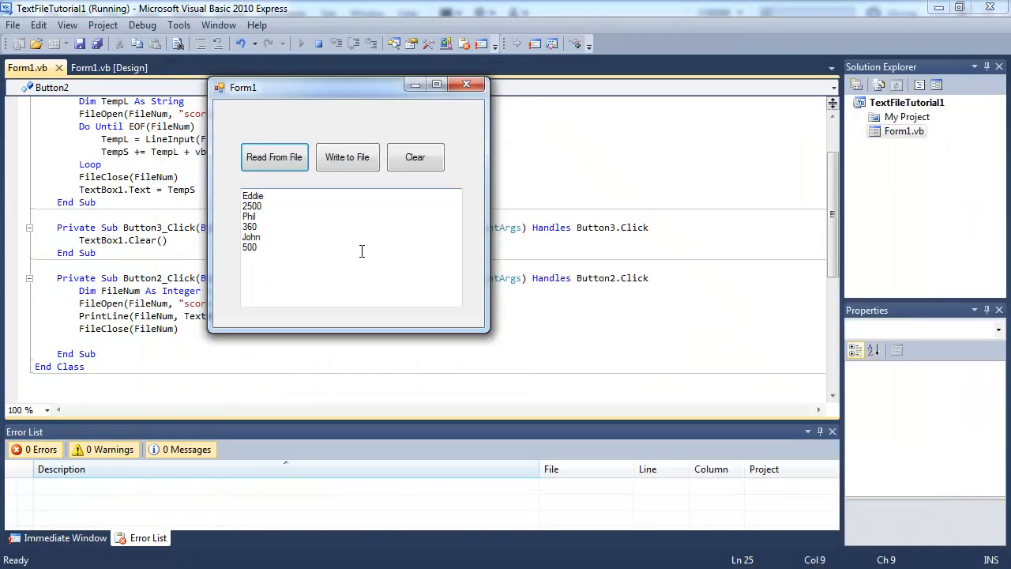
mouse_move(365, 255)
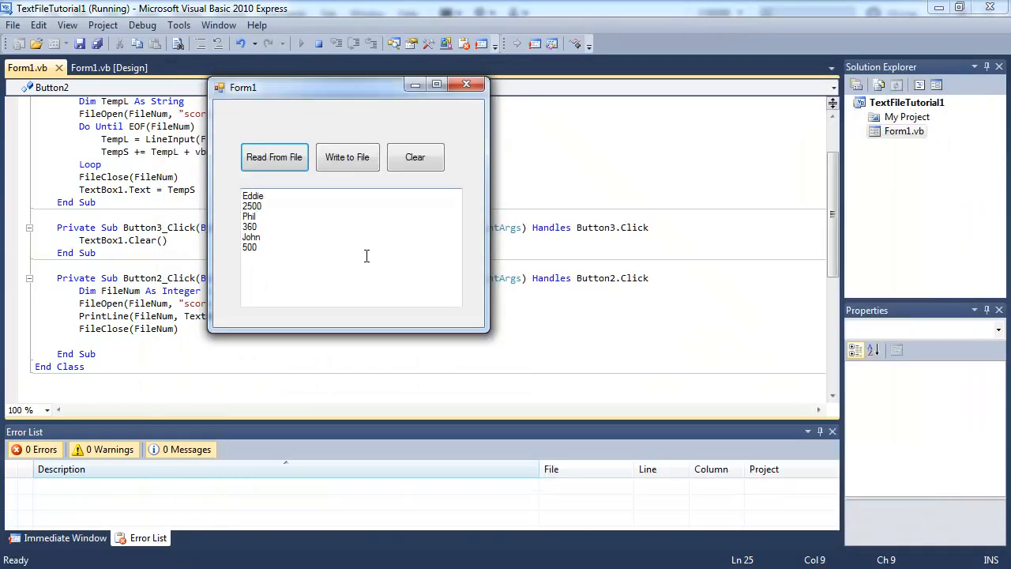